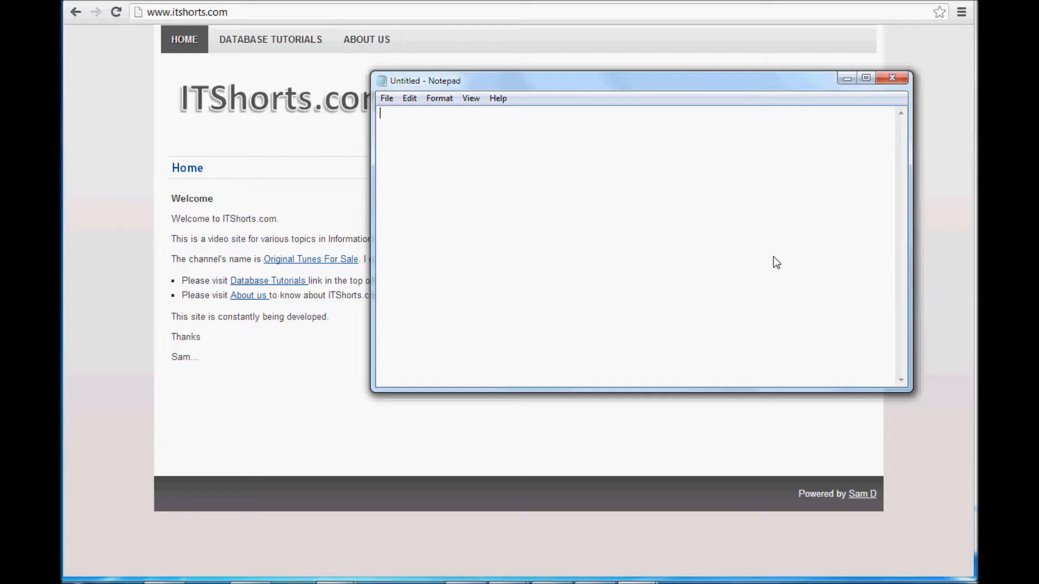
mouse_move(647, 222)
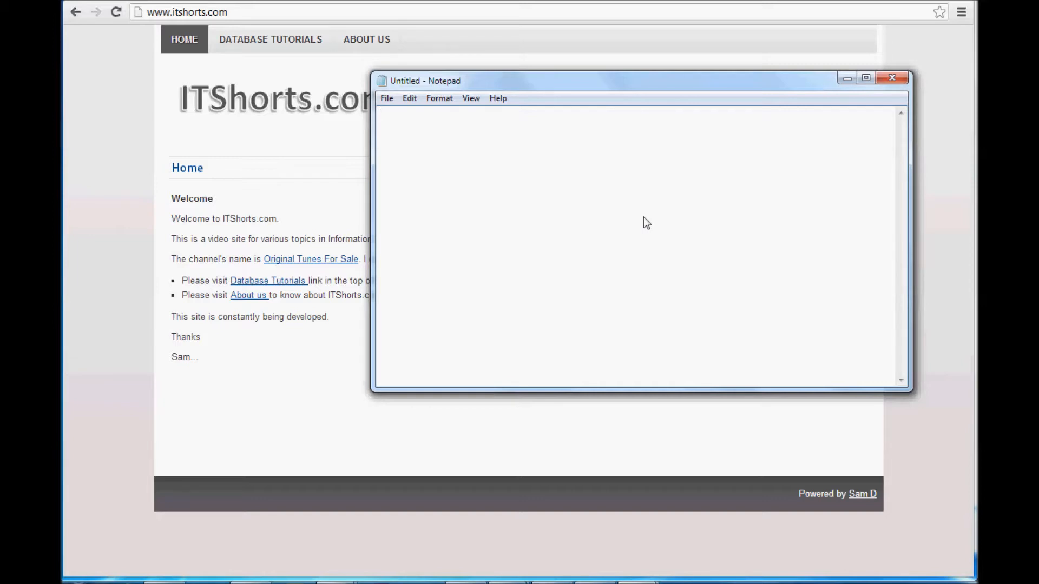
mouse_move(778, 90)
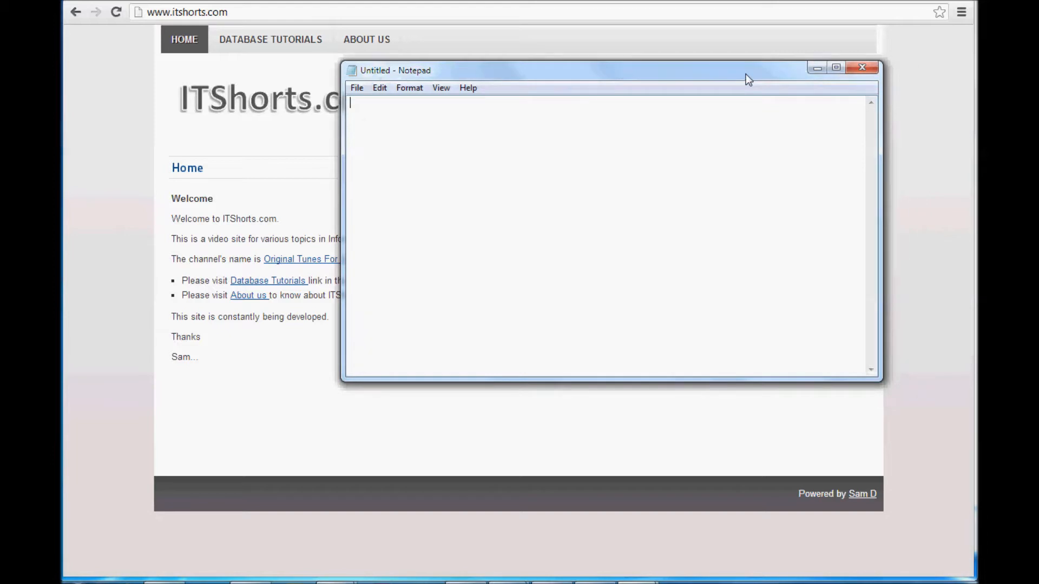
mouse_move(622, 88)
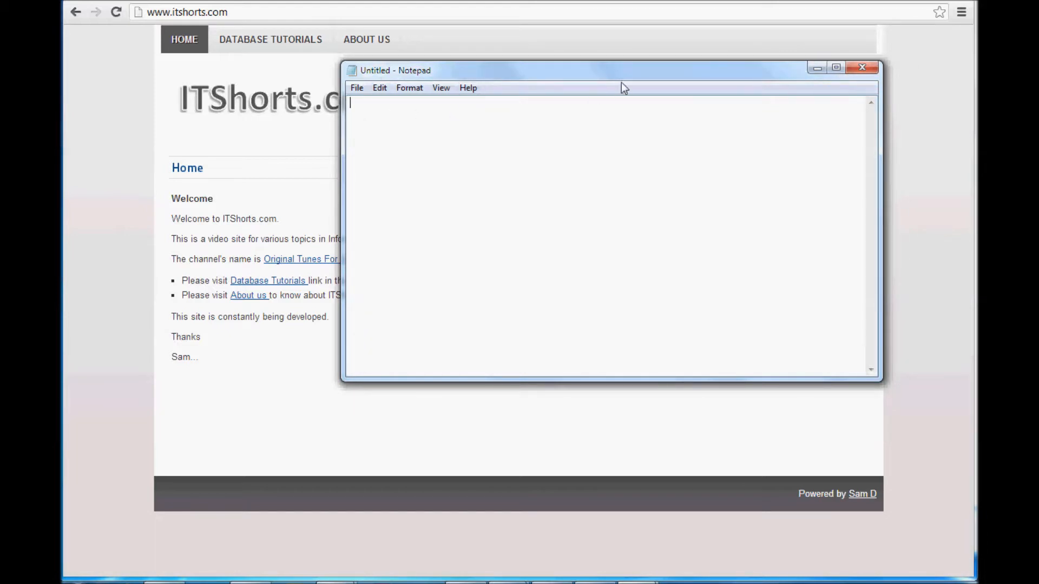
mouse_move(628, 82)
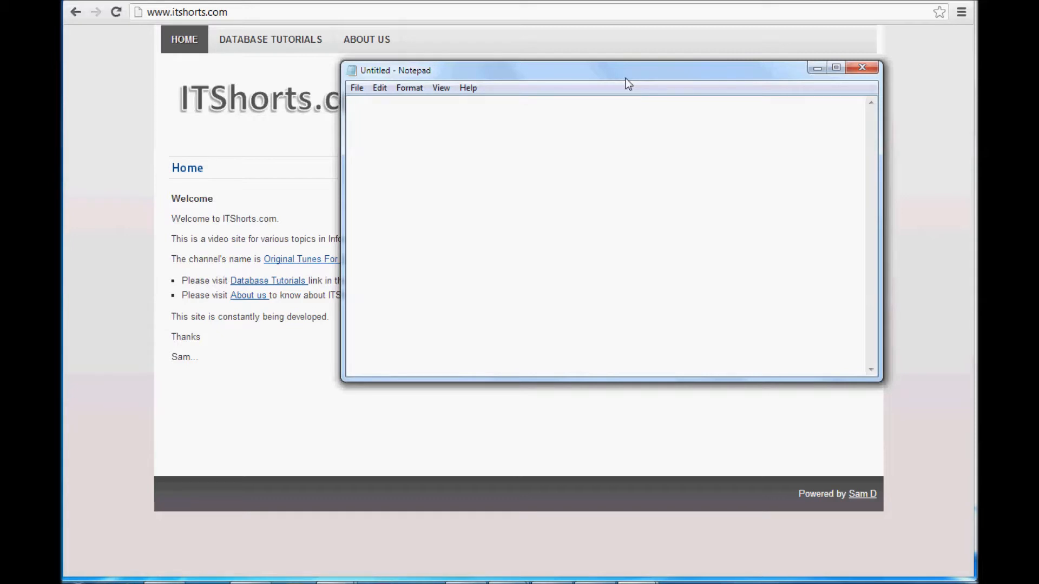
mouse_move(356, 87)
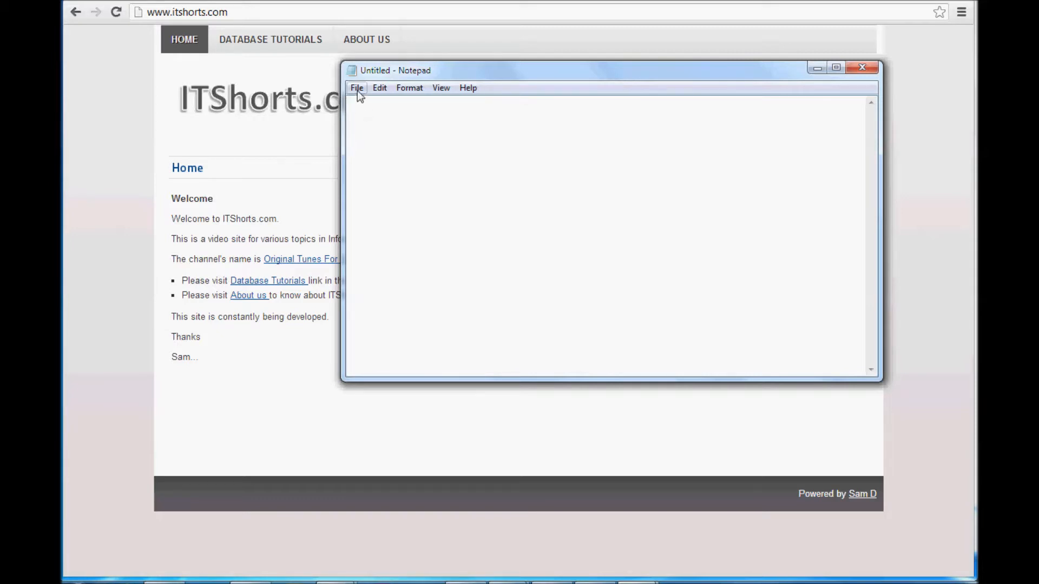
Step: Open test.txt from Documents\test into the empty untitled window
left_click(356, 87)
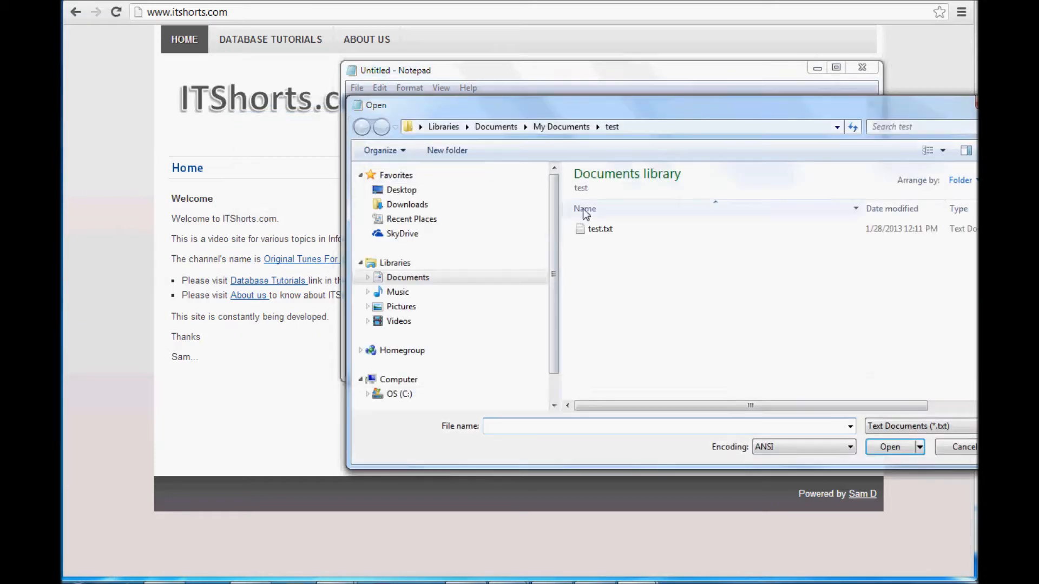
double_click(600, 229)
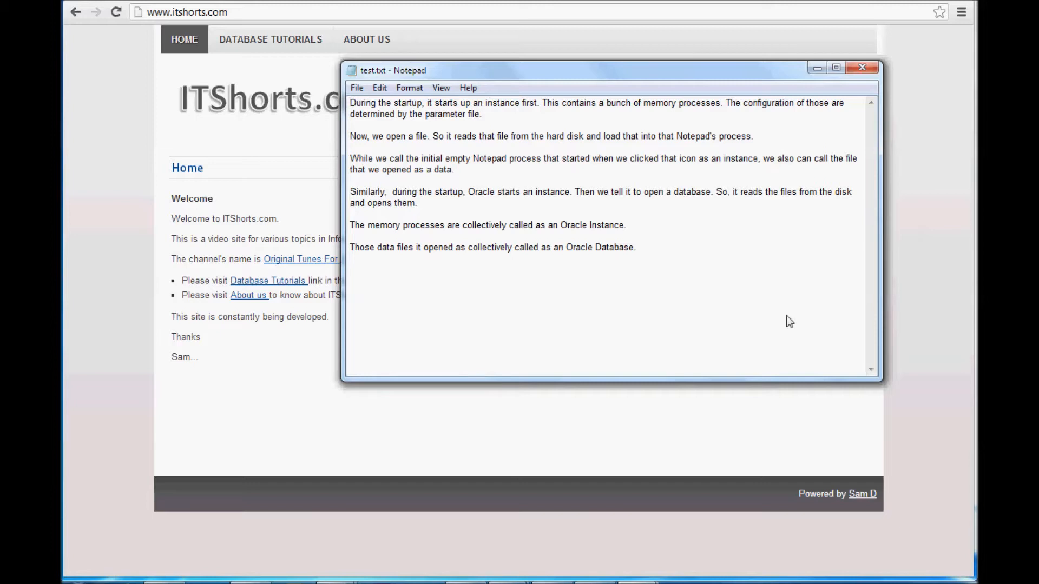
mouse_move(683, 79)
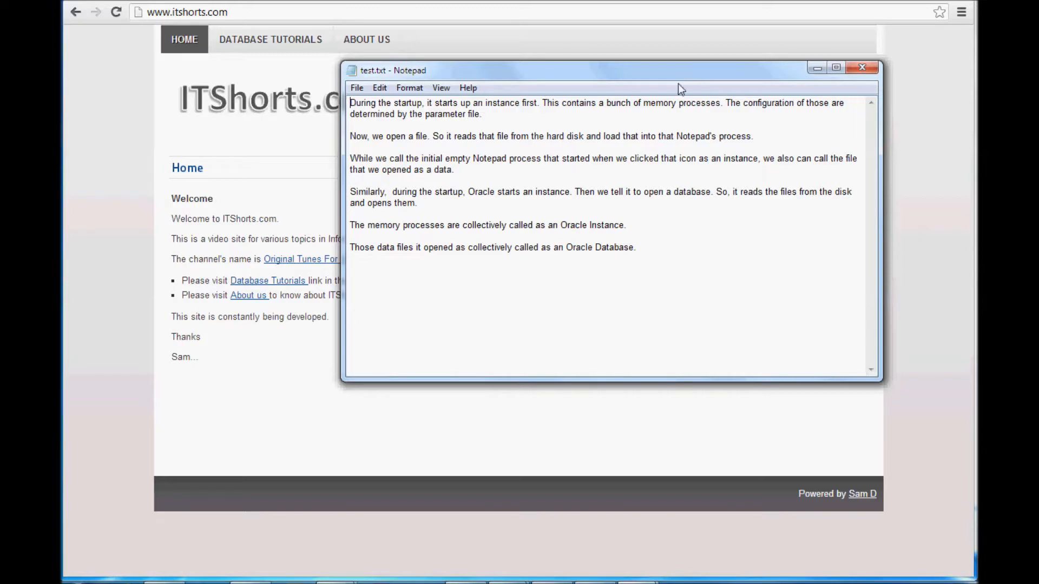
mouse_move(667, 250)
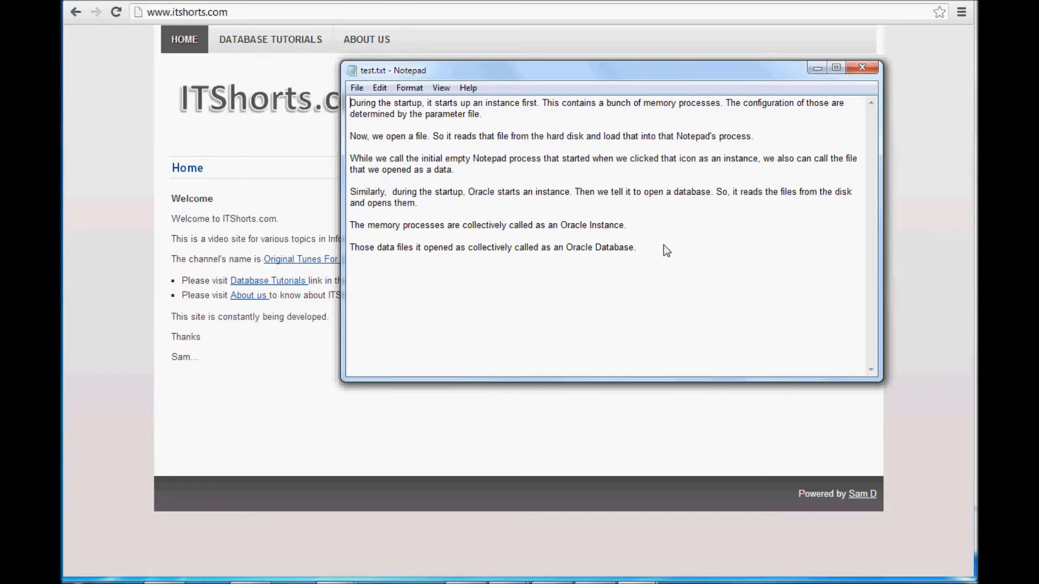
mouse_move(393, 197)
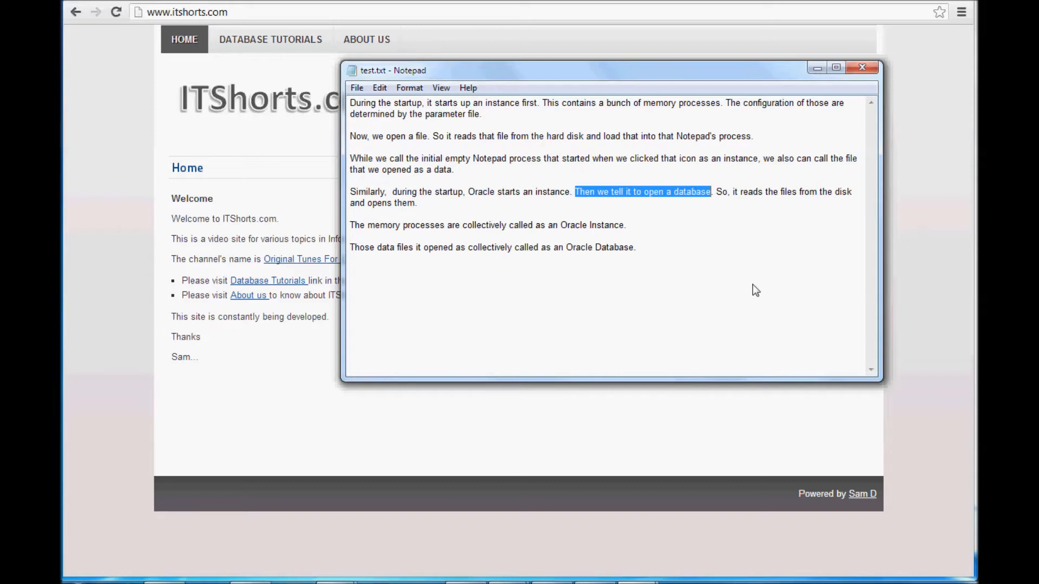
mouse_move(728, 262)
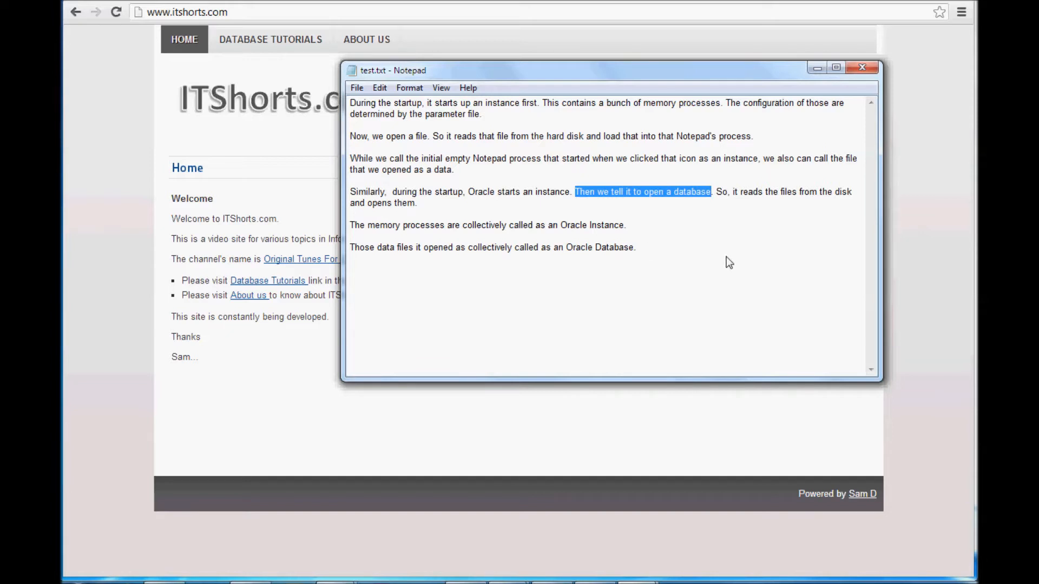
double_click(490, 191)
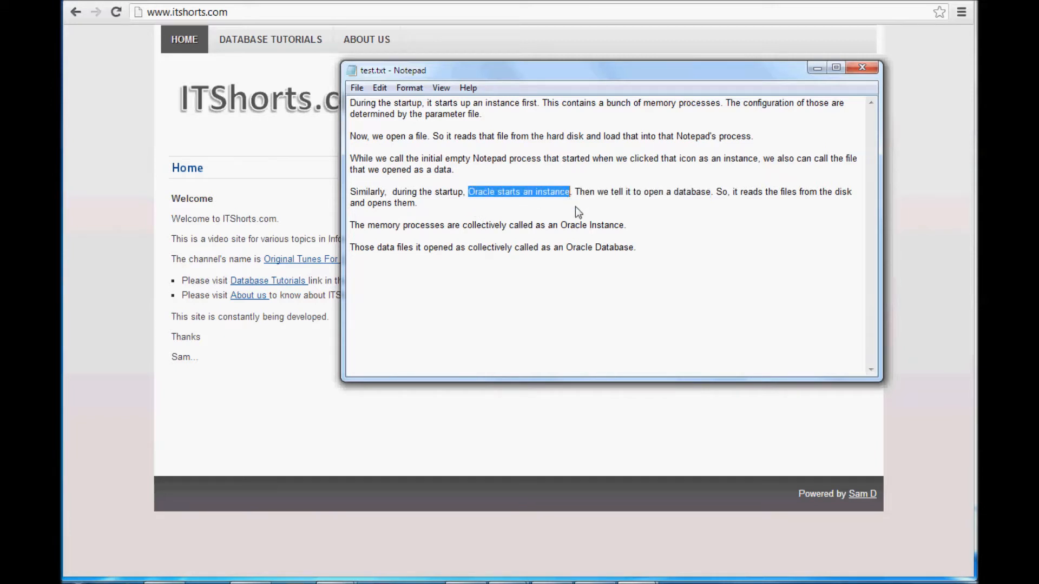
mouse_move(595, 219)
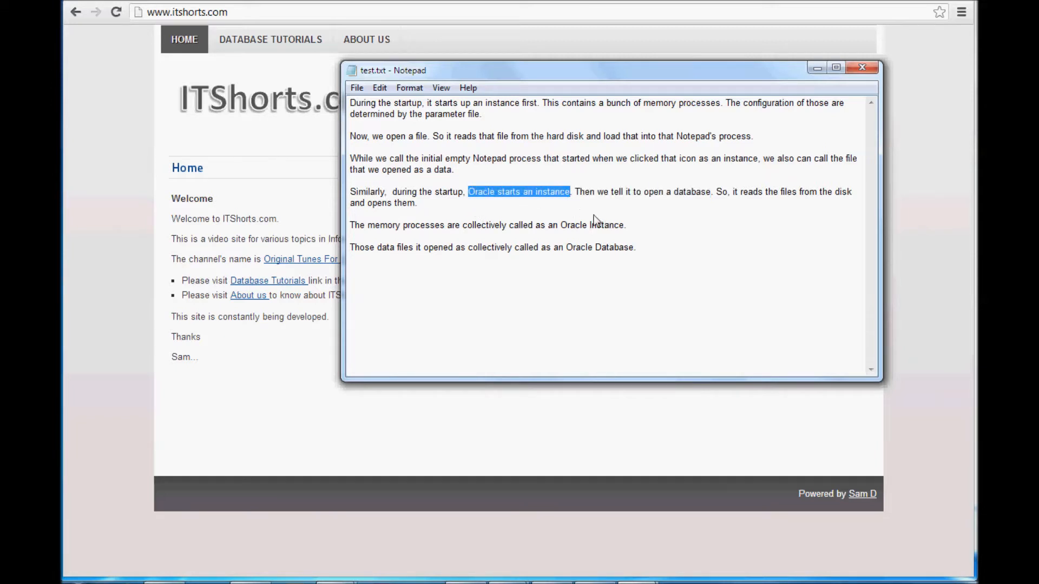
mouse_move(659, 215)
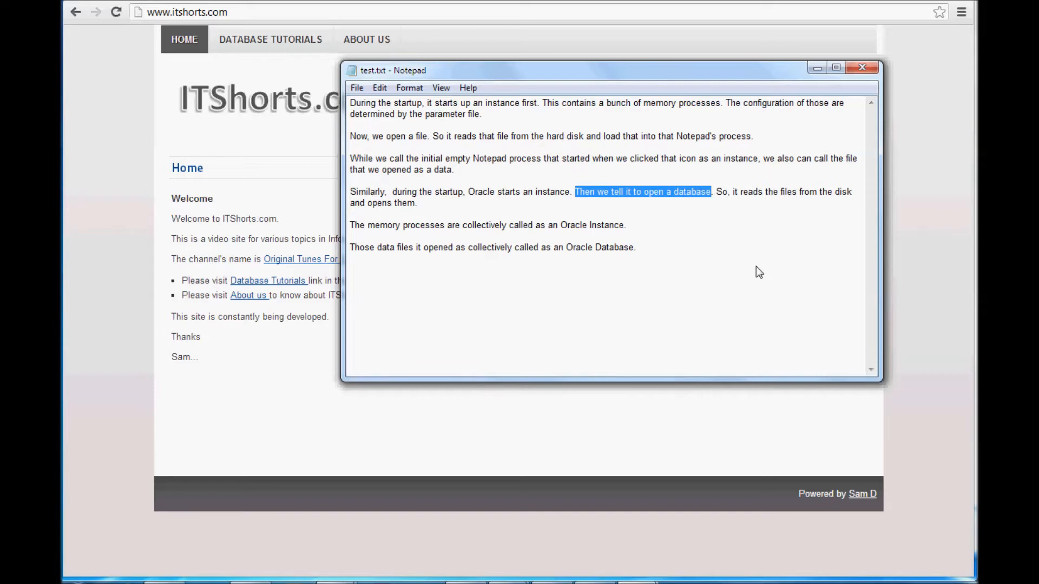
mouse_move(760, 267)
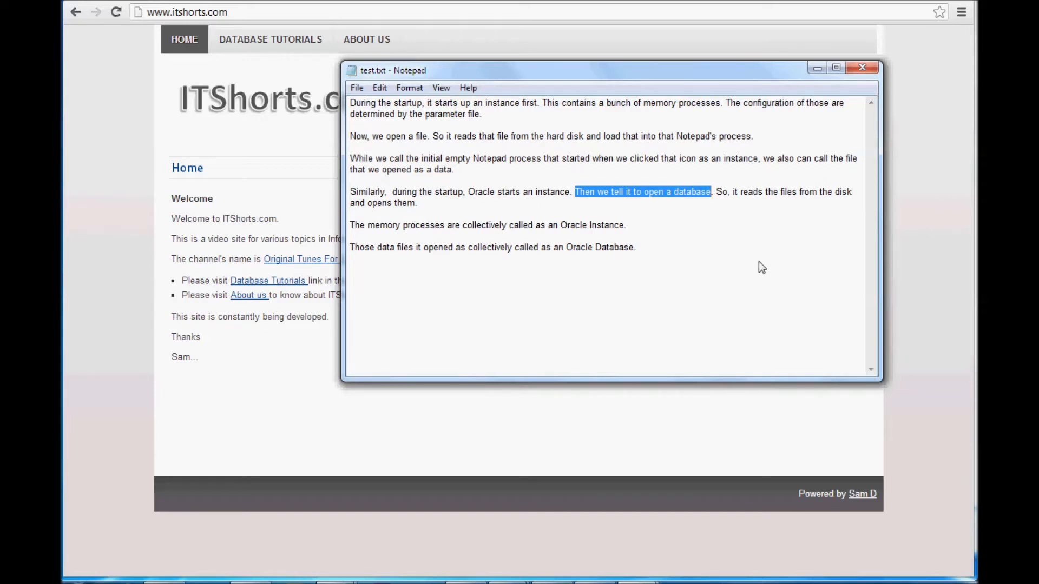
left_click(761, 267)
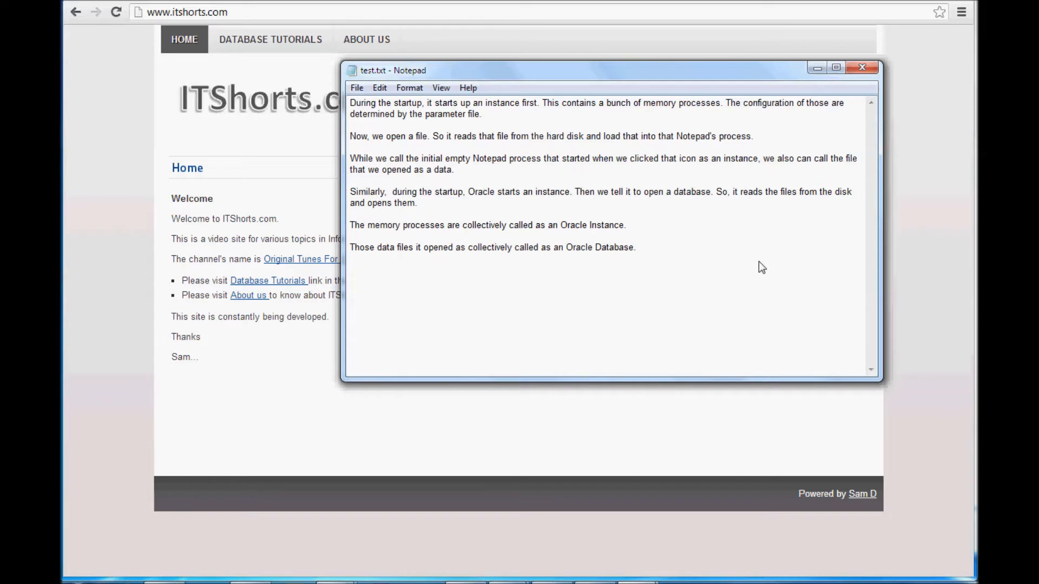
mouse_move(355, 232)
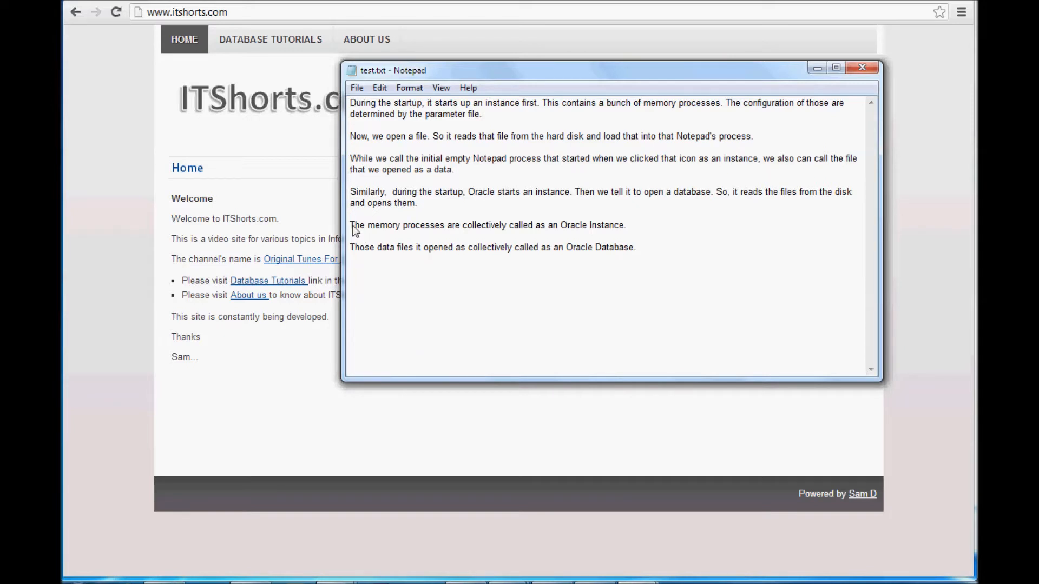
triple_click(487, 225)
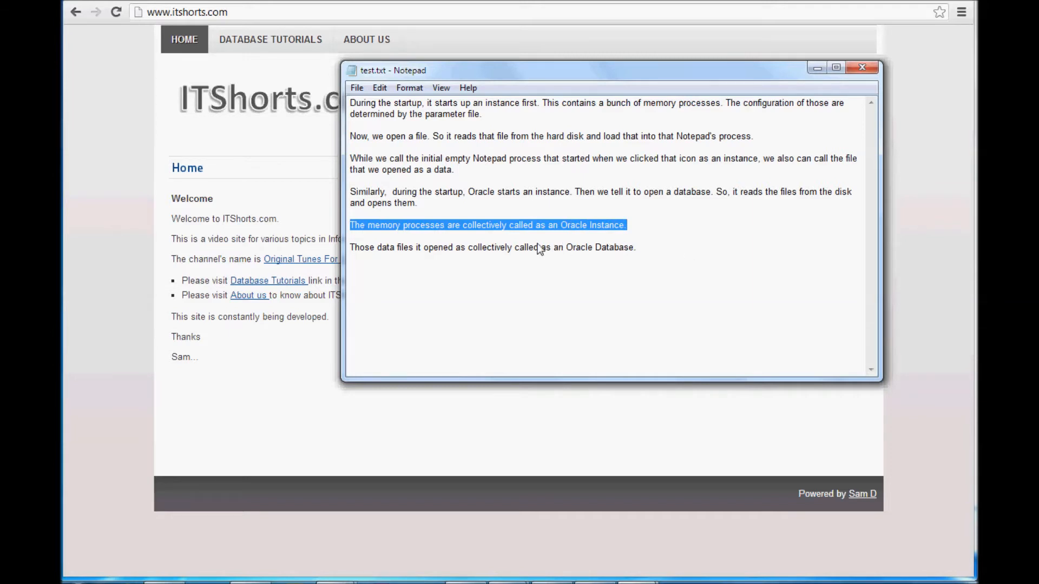
mouse_move(421, 271)
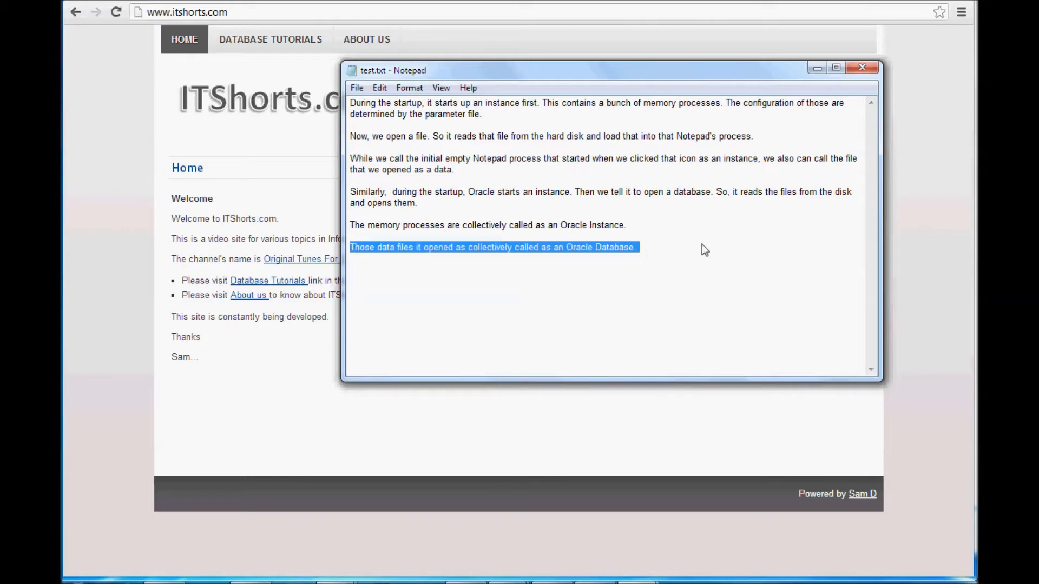
mouse_move(703, 256)
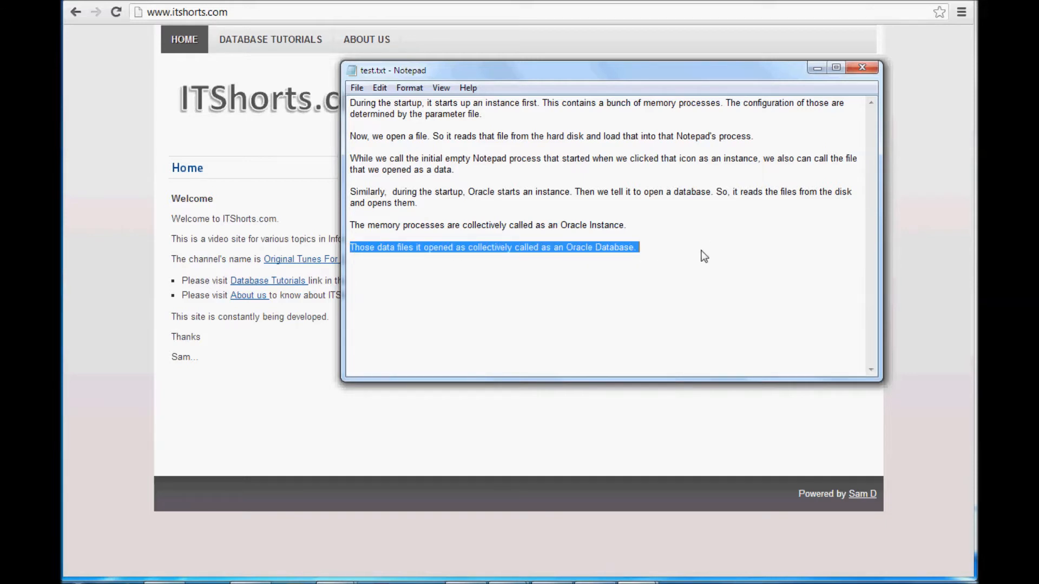
left_click(696, 255)
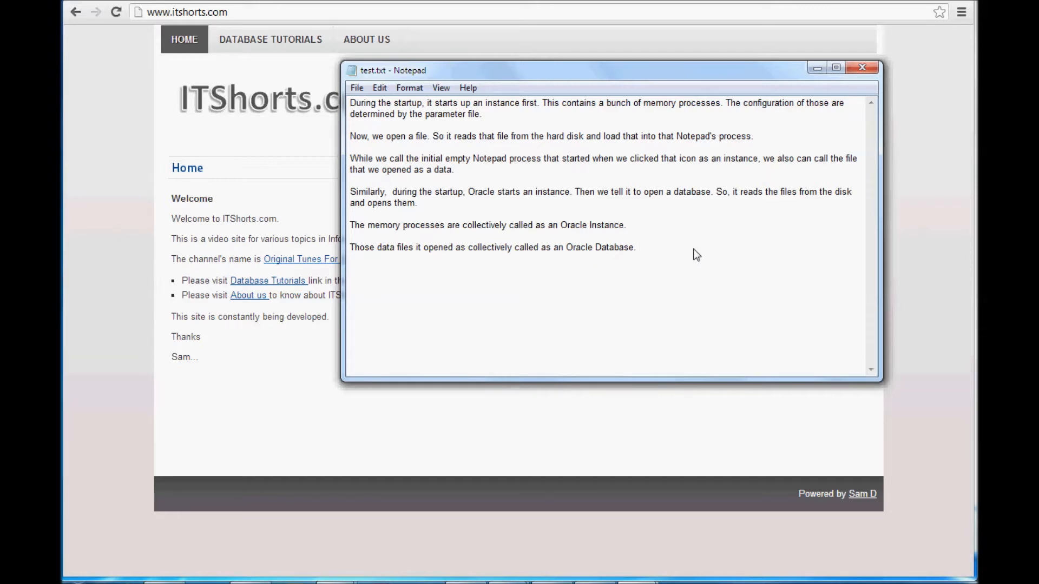
mouse_move(725, 259)
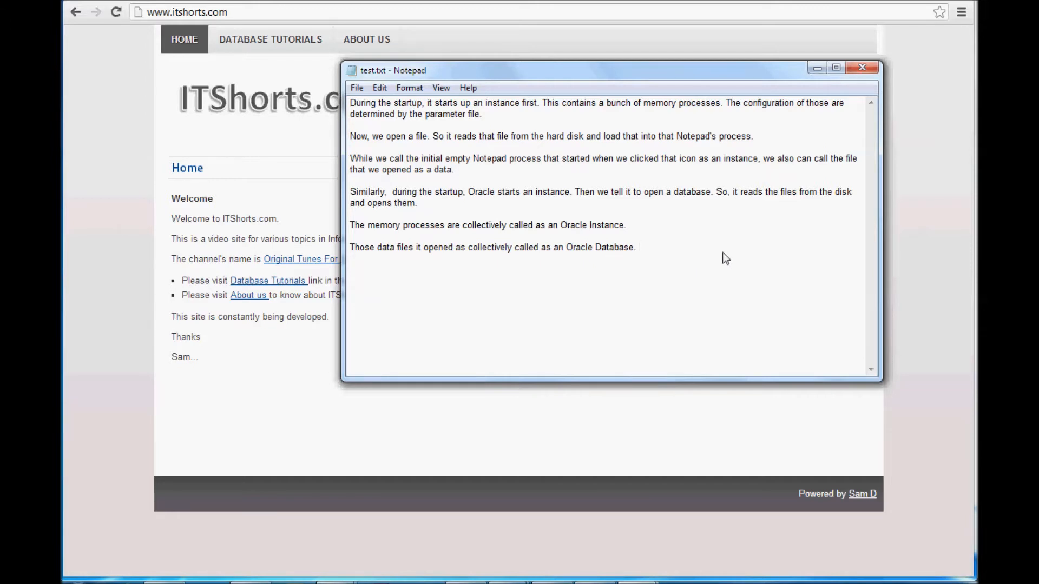
mouse_move(722, 262)
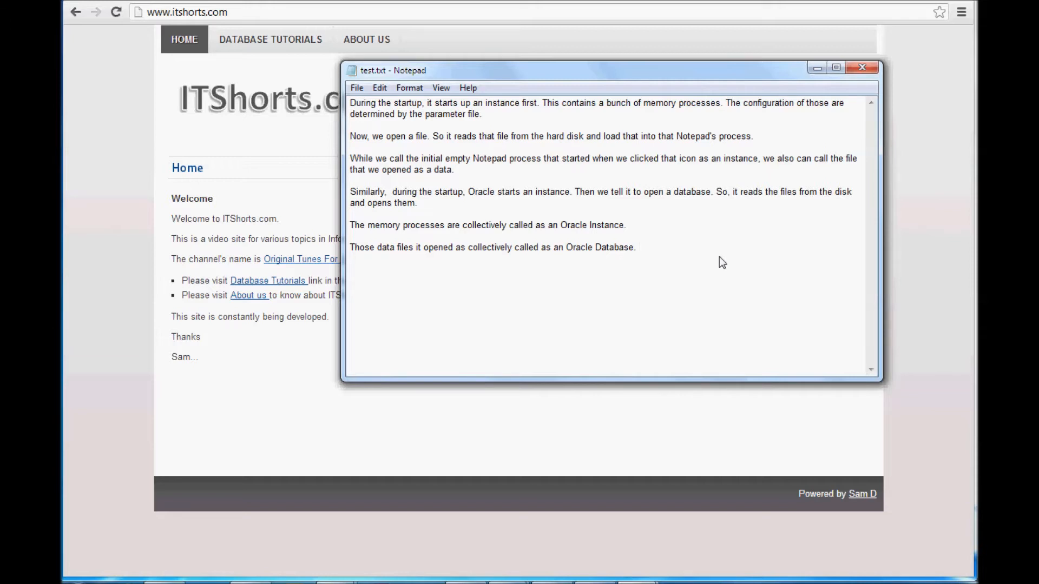
left_click(637, 247)
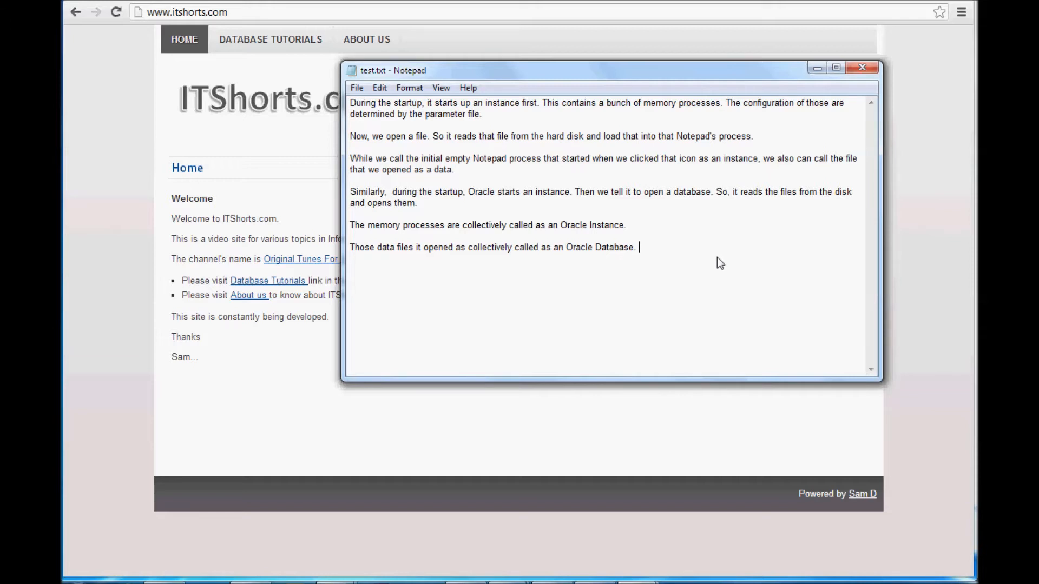
mouse_move(687, 248)
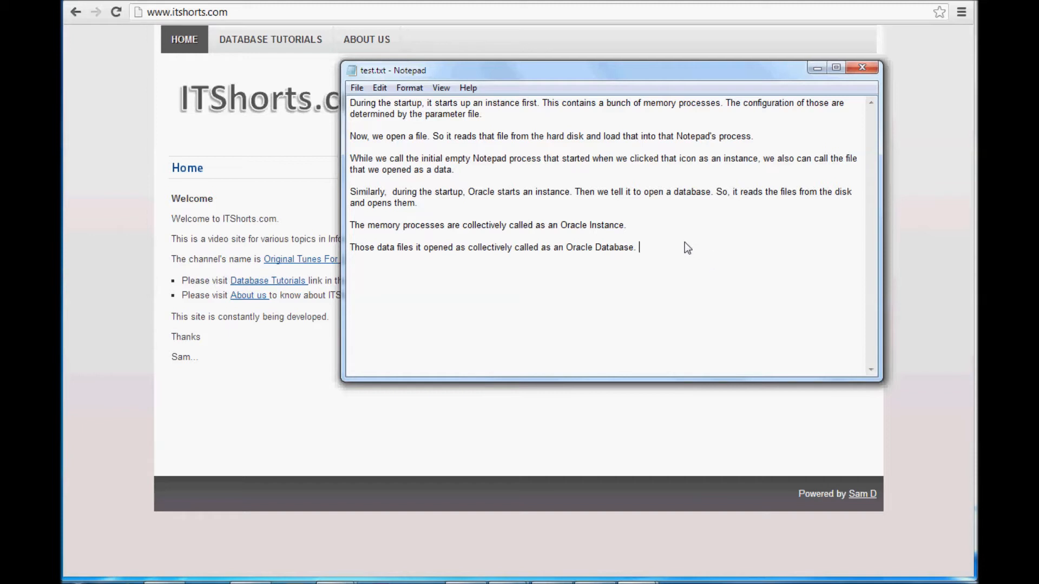
mouse_move(682, 249)
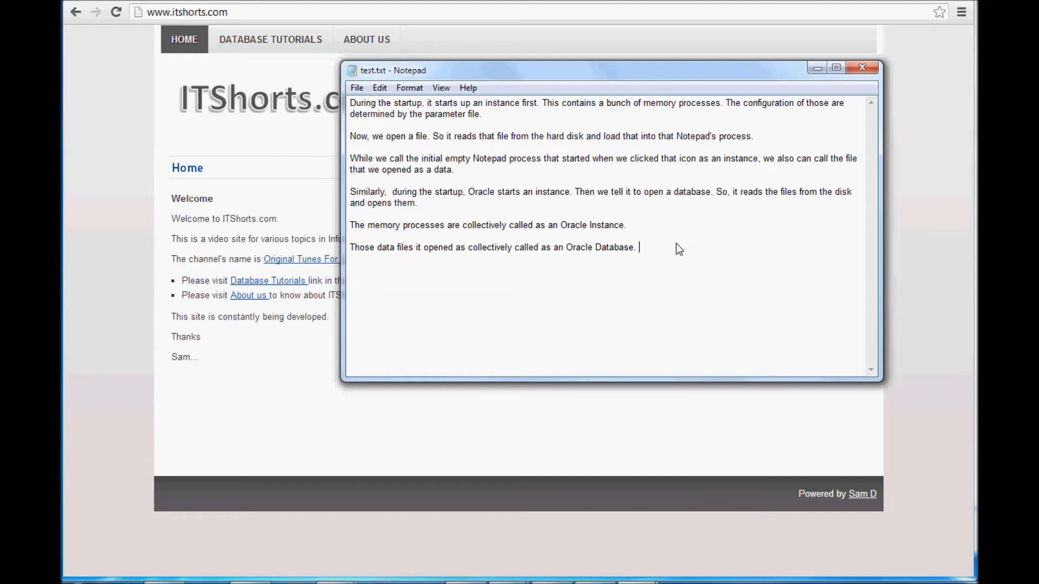
mouse_move(676, 245)
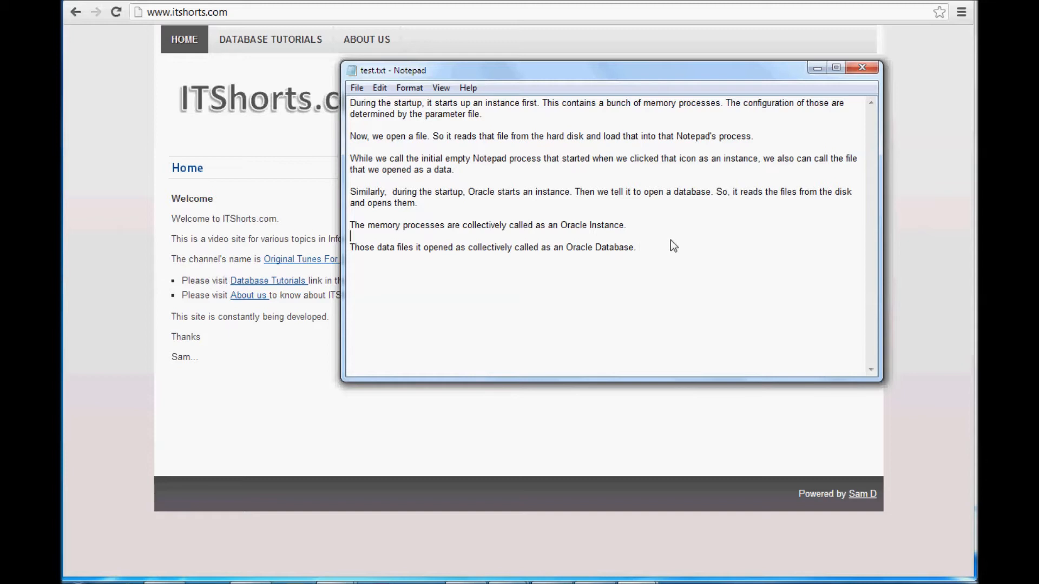
double_click(591, 225)
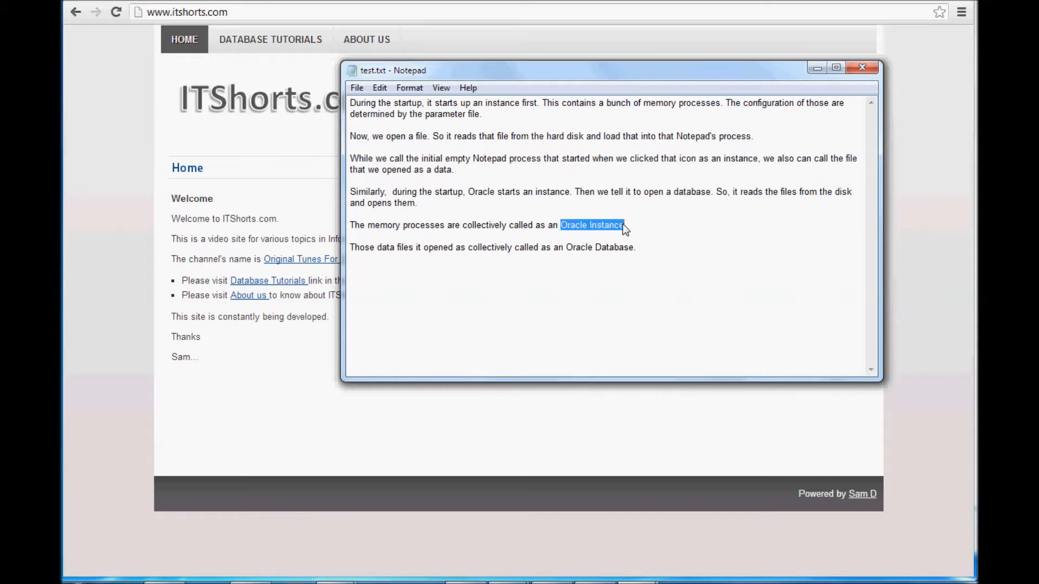
mouse_move(770, 258)
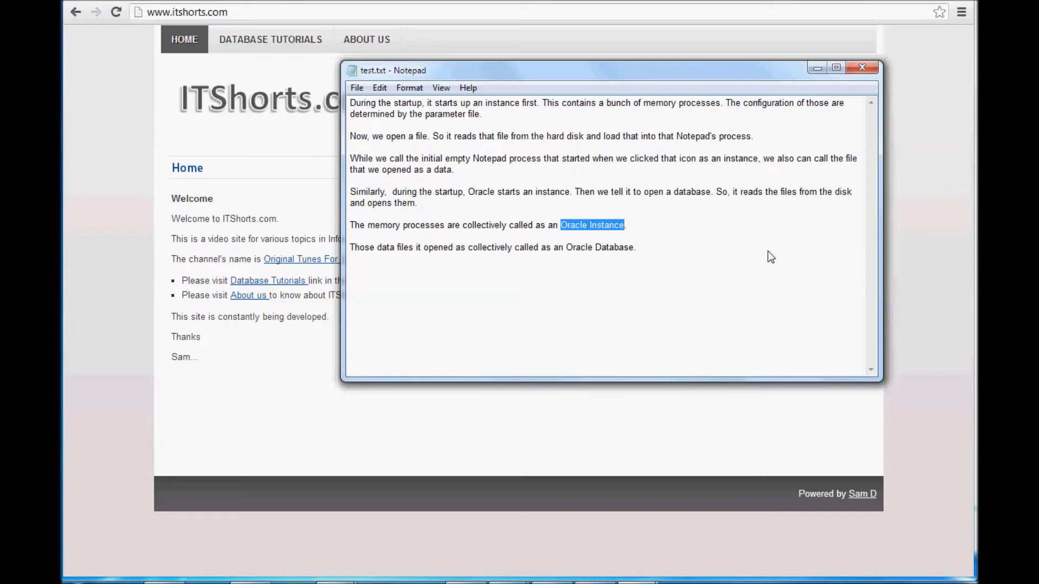
mouse_move(767, 256)
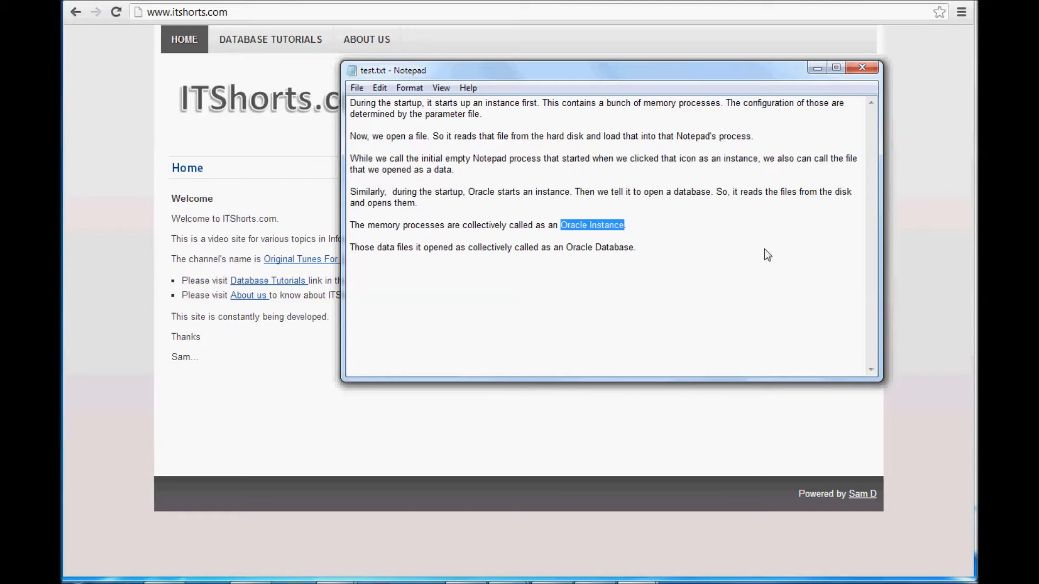
mouse_move(593, 164)
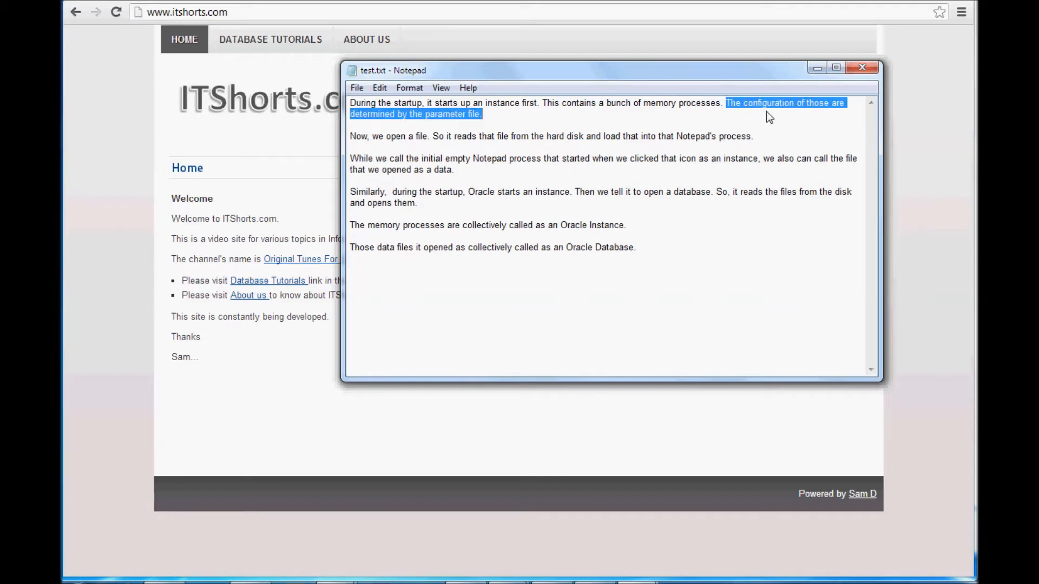
mouse_move(656, 143)
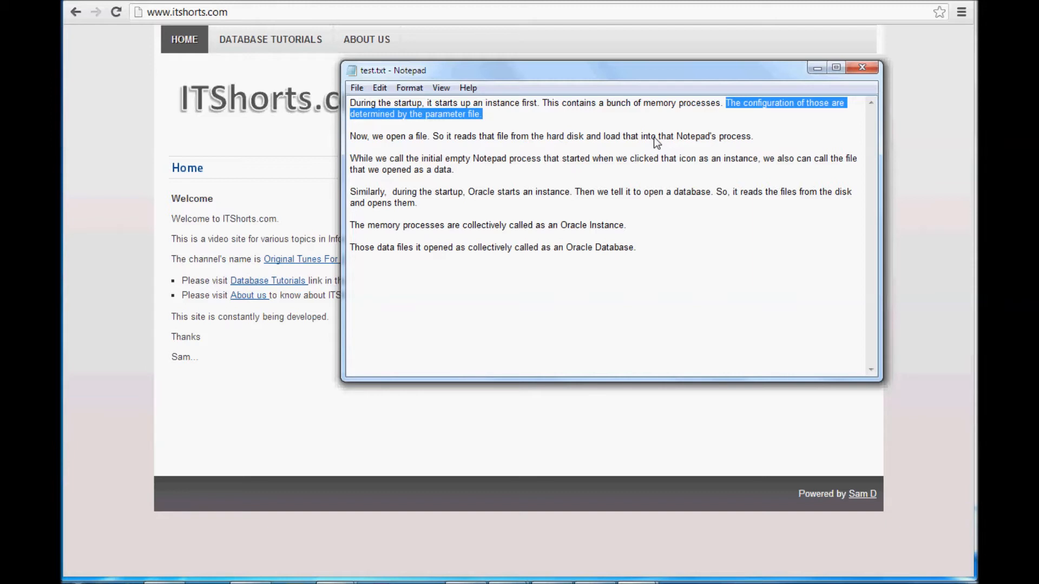
Step: Highlight 'memory processes' in the first paragraph and show the File menu
left_click(646, 106)
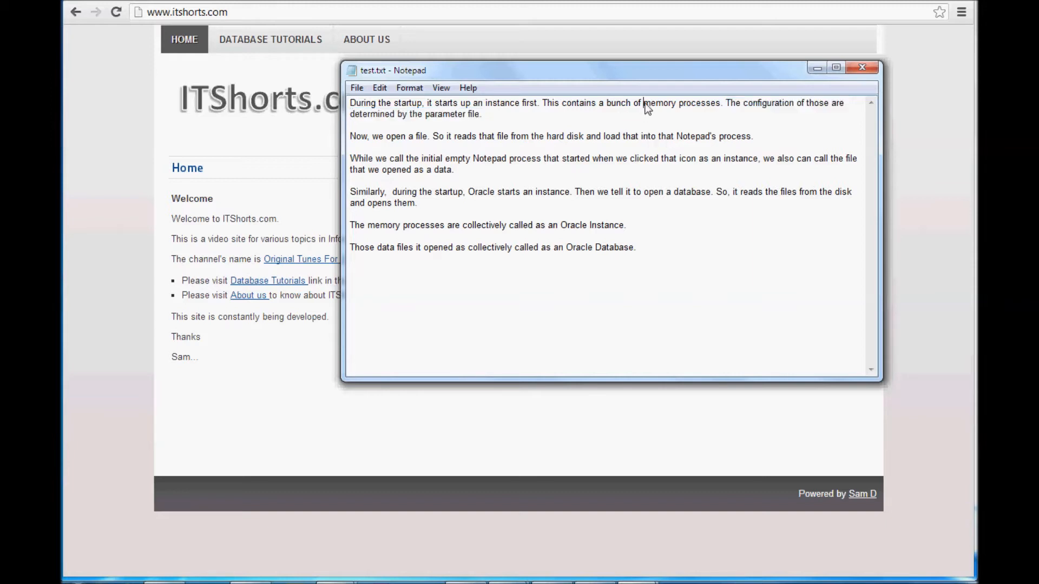
double_click(681, 103)
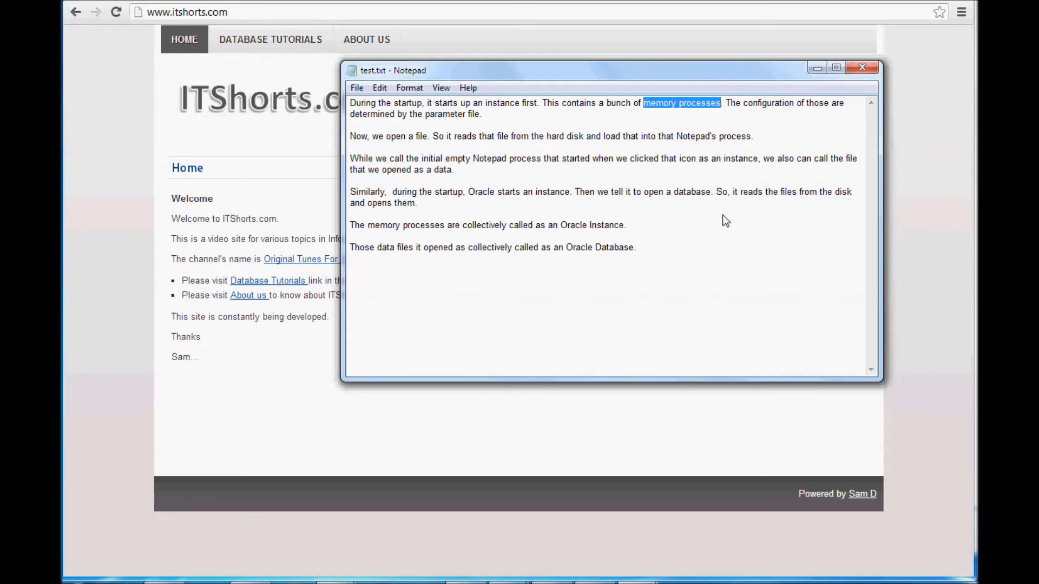
mouse_move(675, 103)
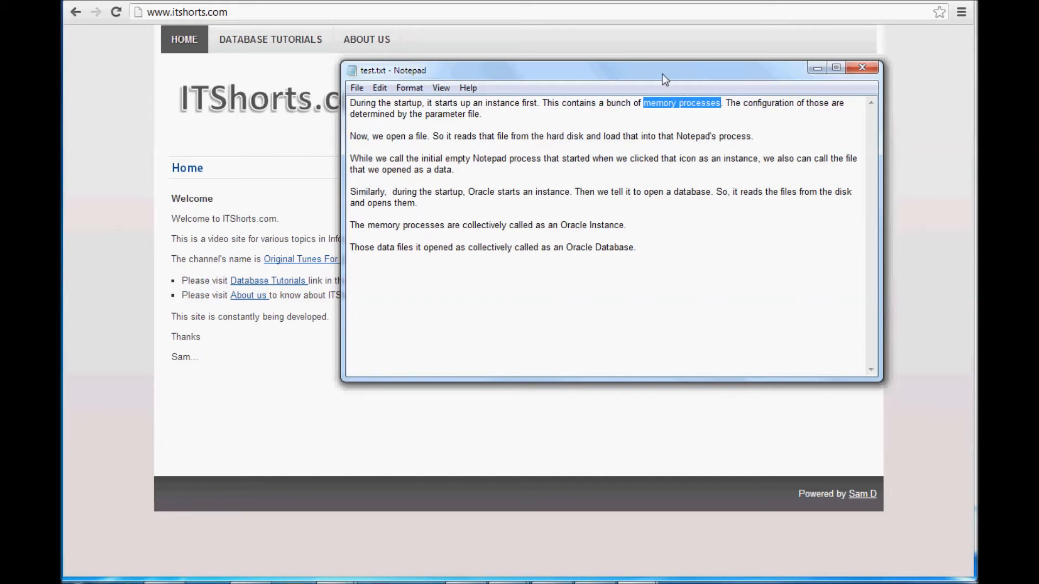
mouse_move(517, 152)
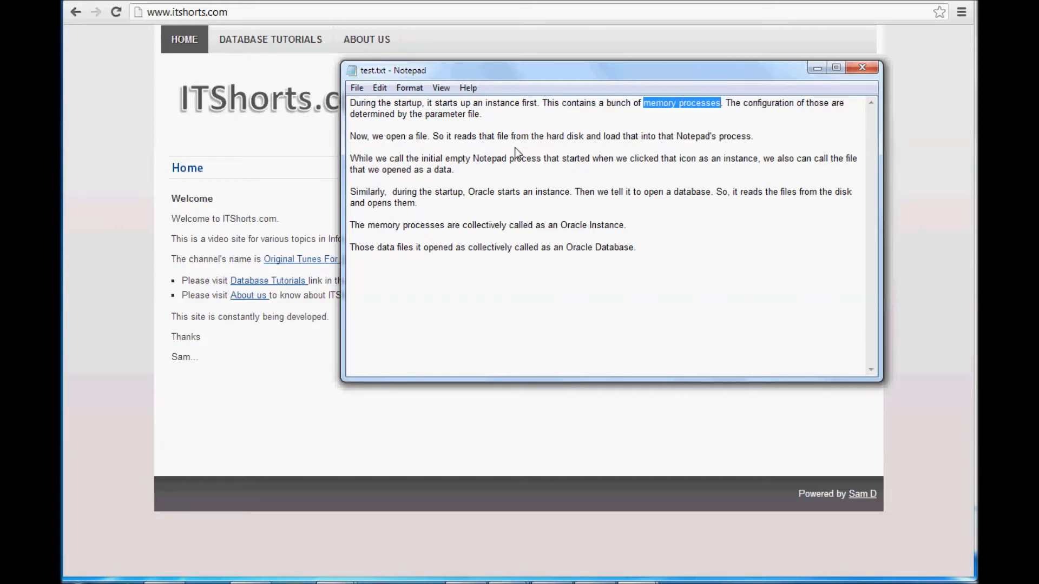
mouse_move(635, 229)
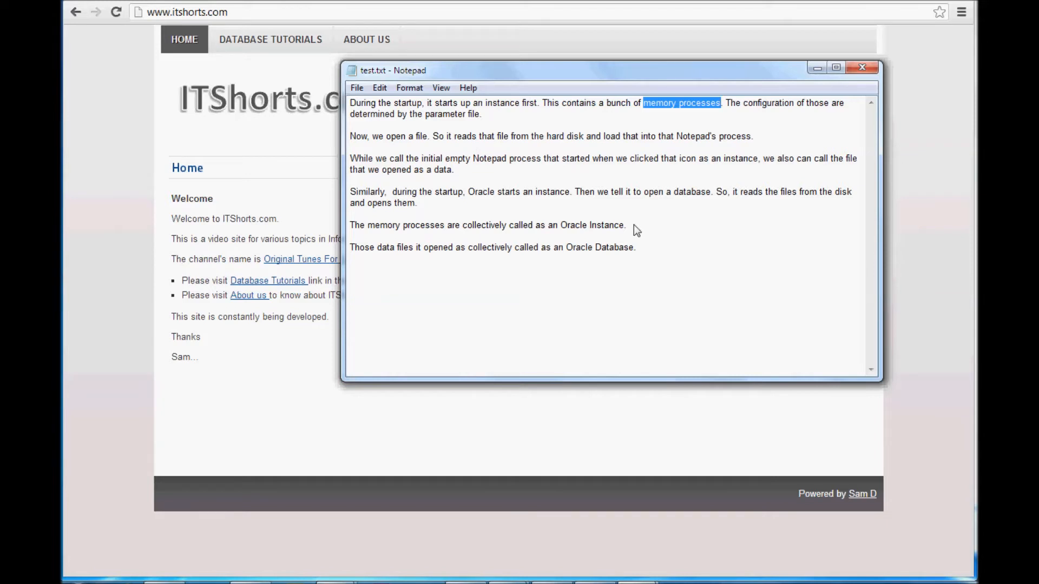
mouse_move(601, 202)
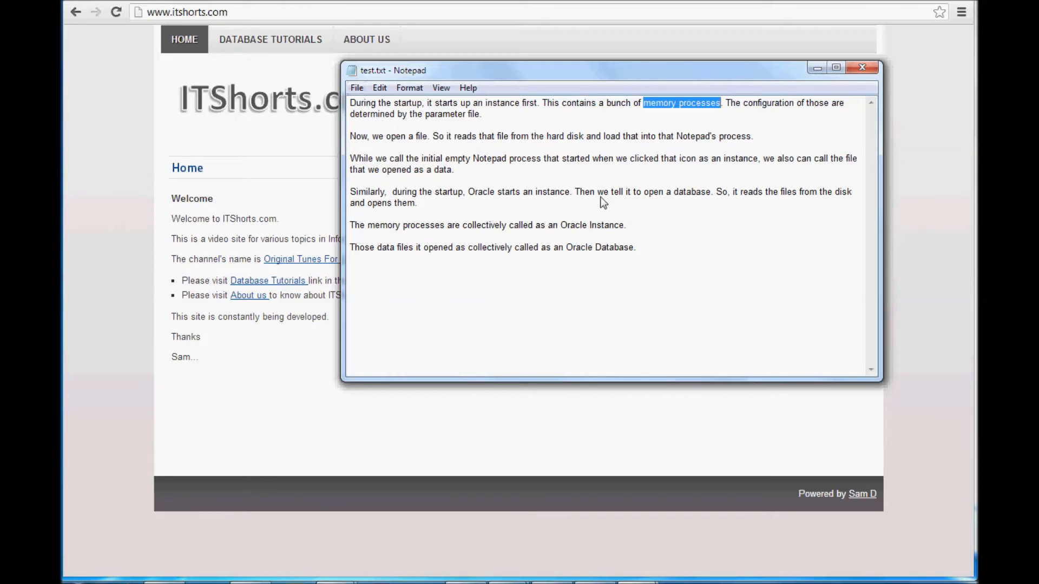
left_click(356, 88)
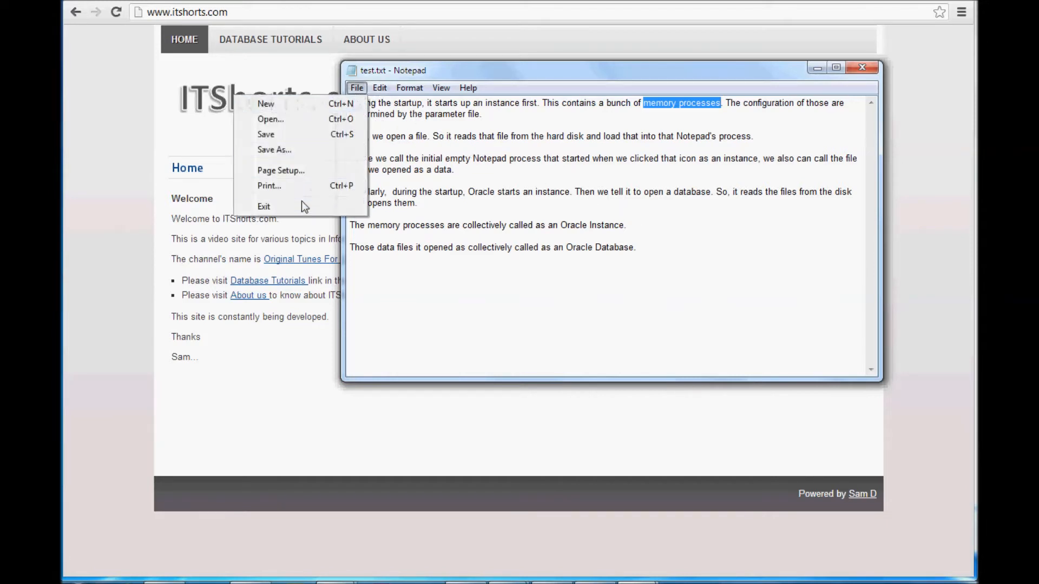
Step: Show a blank Untitled document, return to test.txt and highlight 'Oracle Instance'
left_click(264, 206)
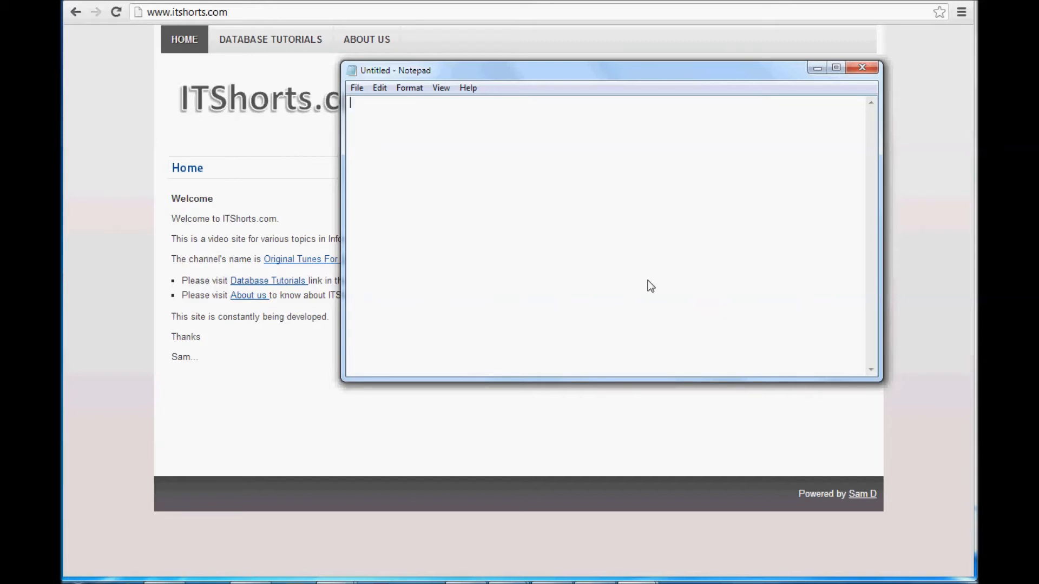
mouse_move(373, 118)
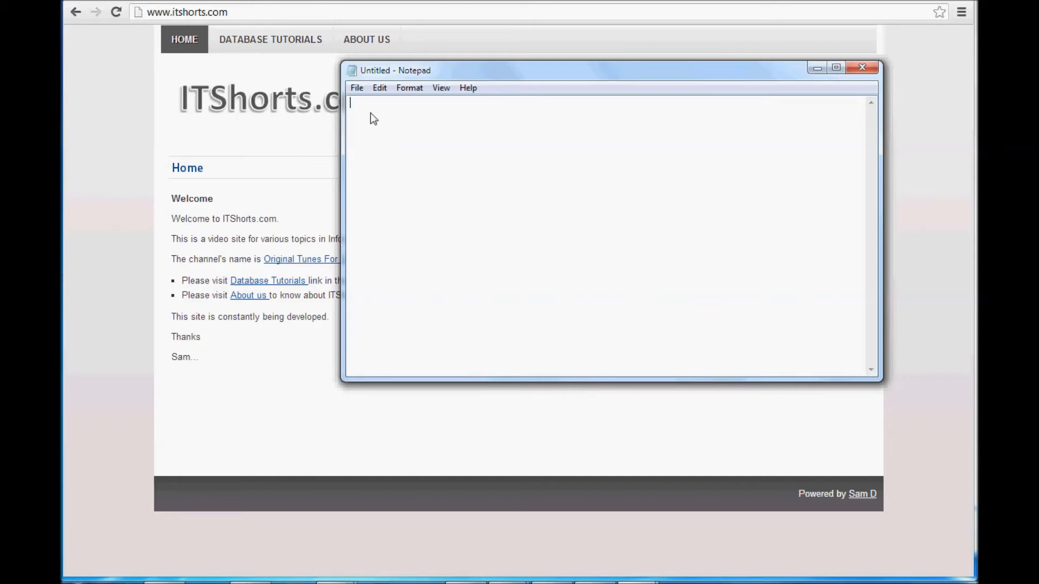
left_click(356, 87)
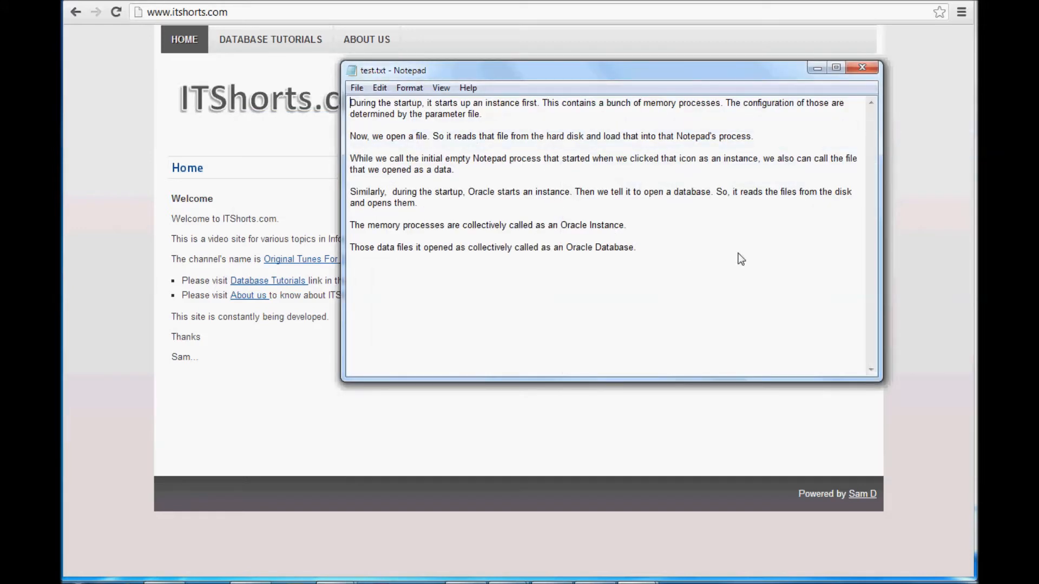
mouse_move(749, 259)
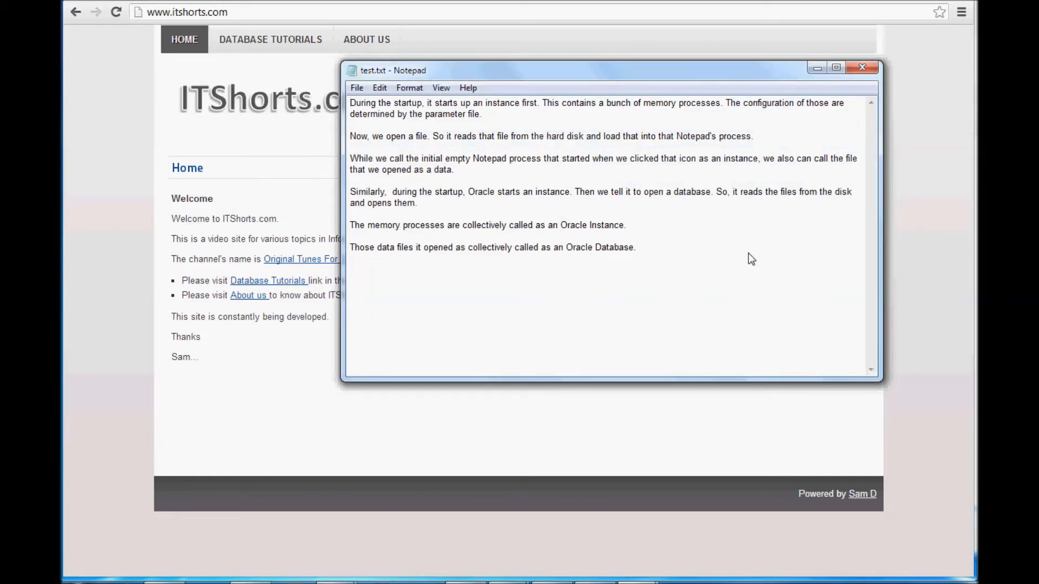
double_click(589, 225)
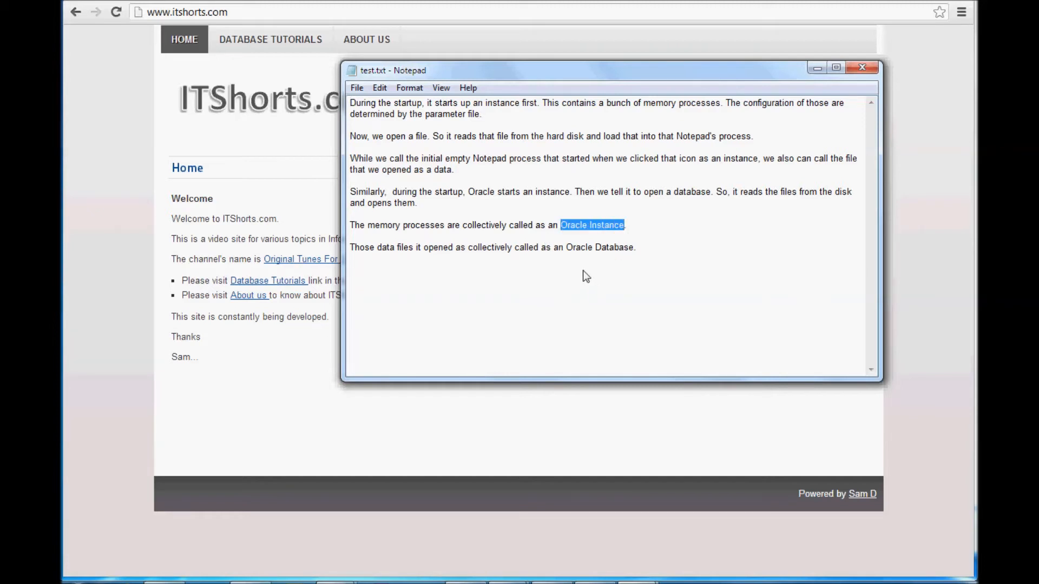
double_click(599, 246)
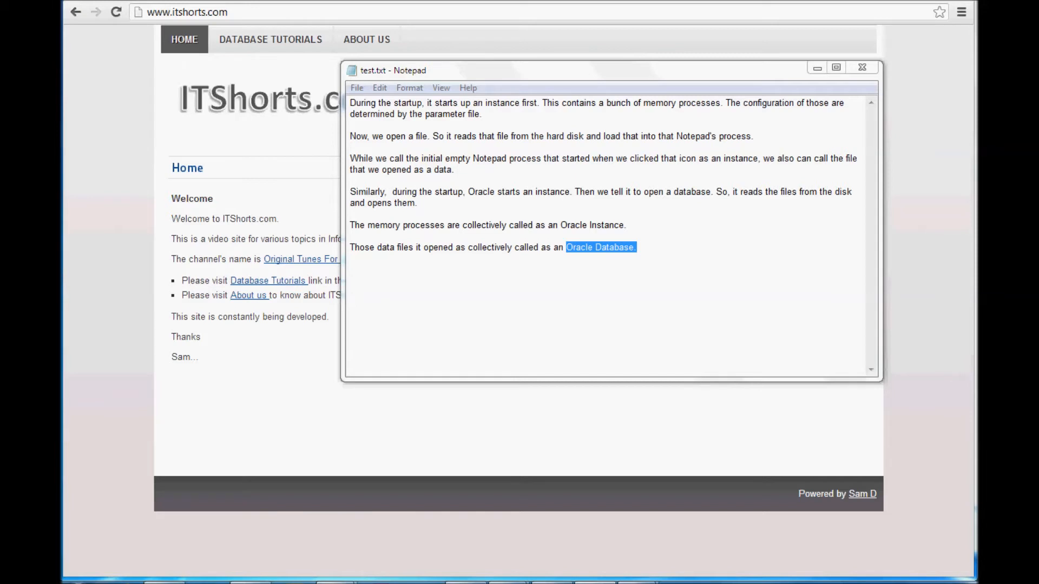
left_click(456, 288)
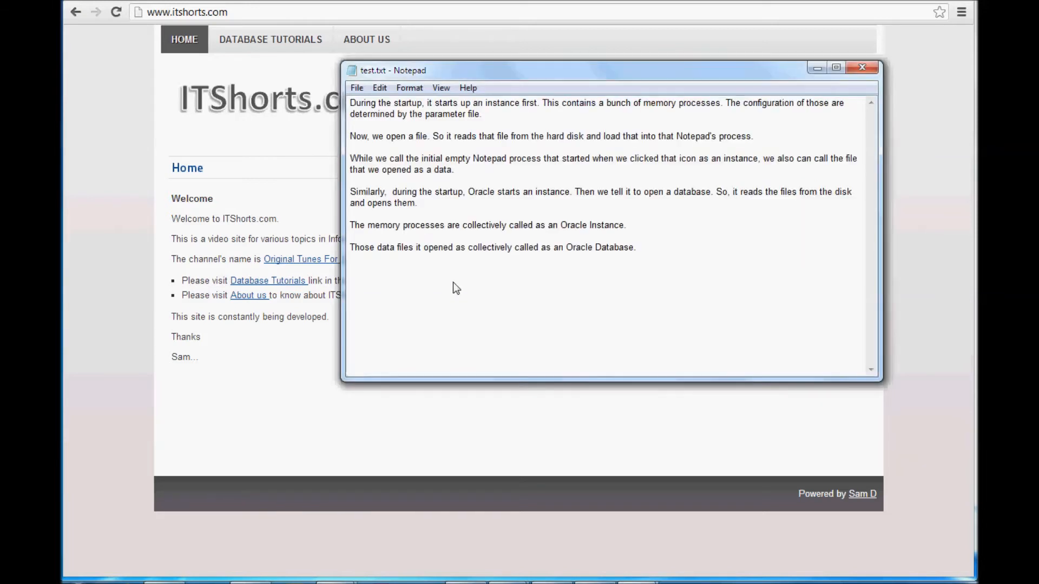
type("Oracle Instance + Oracle Database =")
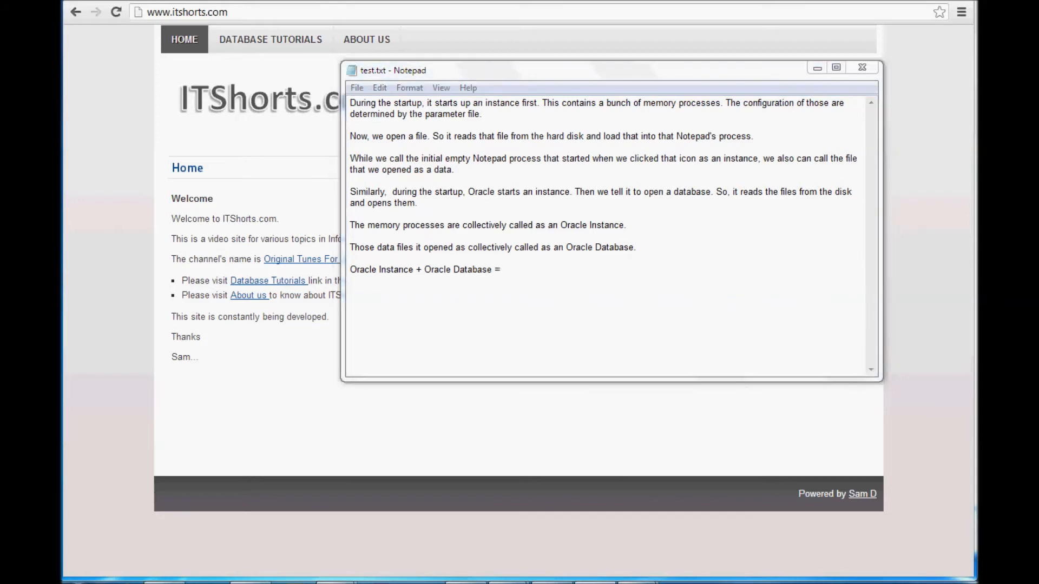
Step: Finish the equation with 'Oracle Database' and end the analogy line with 'iPhone'
left_click(504, 269)
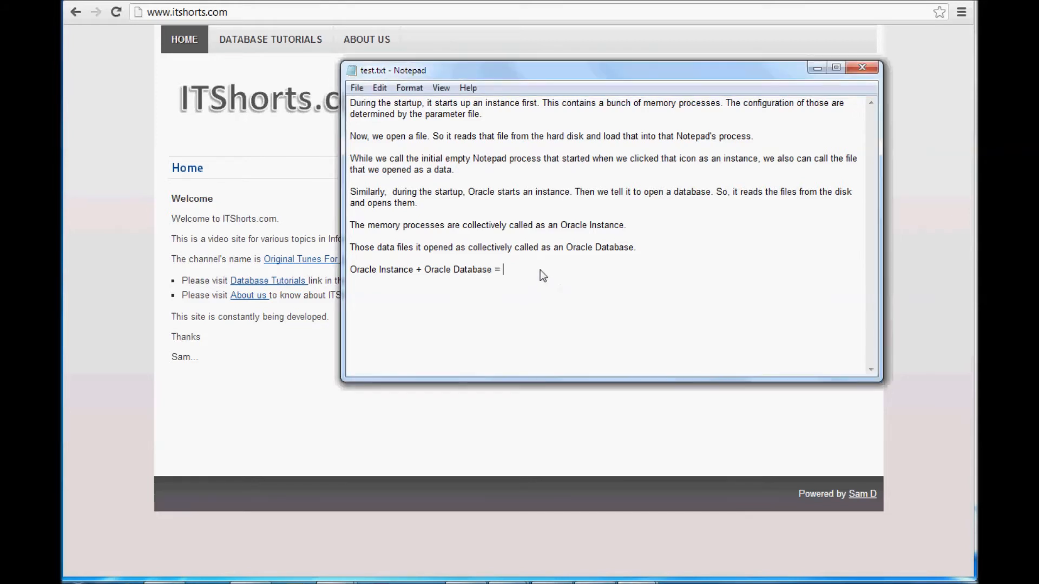
type("Oracle Database")
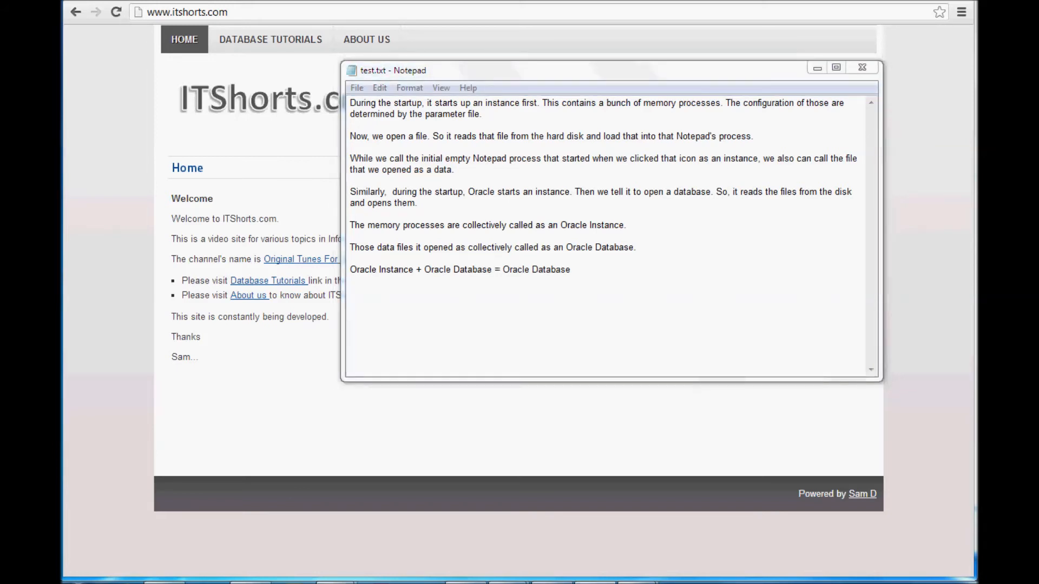
left_click(590, 270)
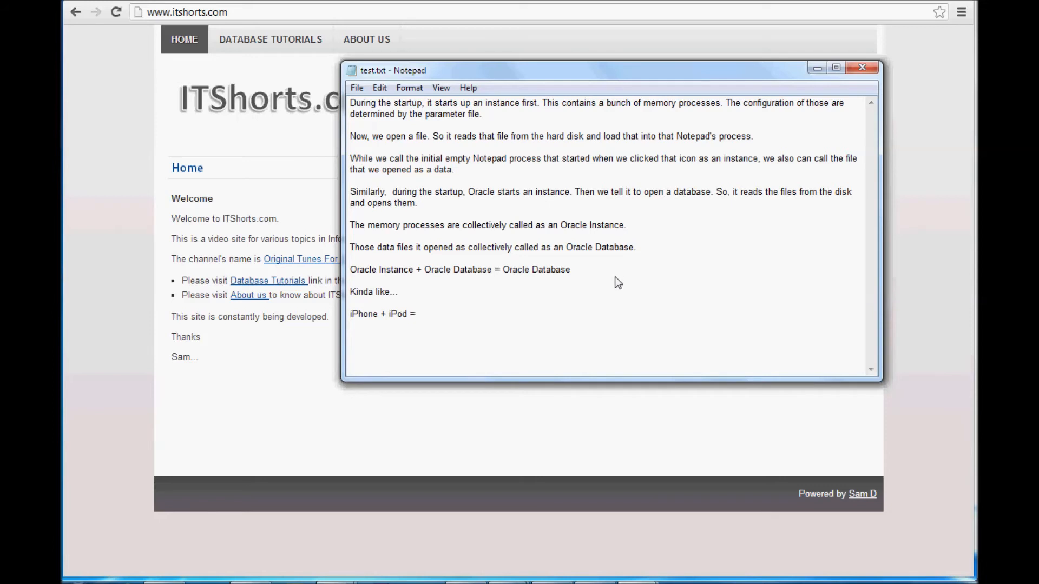
mouse_move(472, 348)
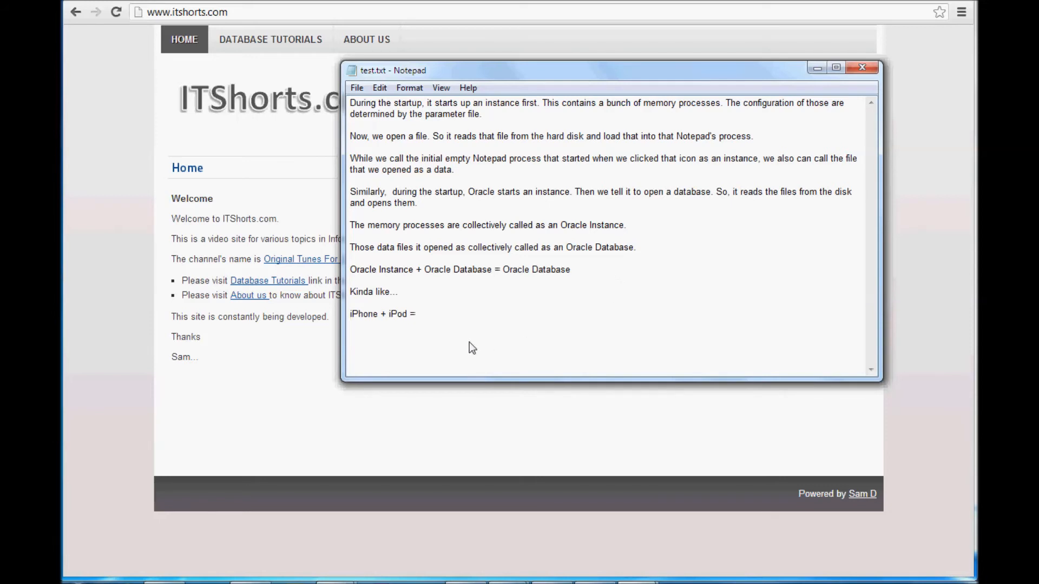
mouse_move(510, 347)
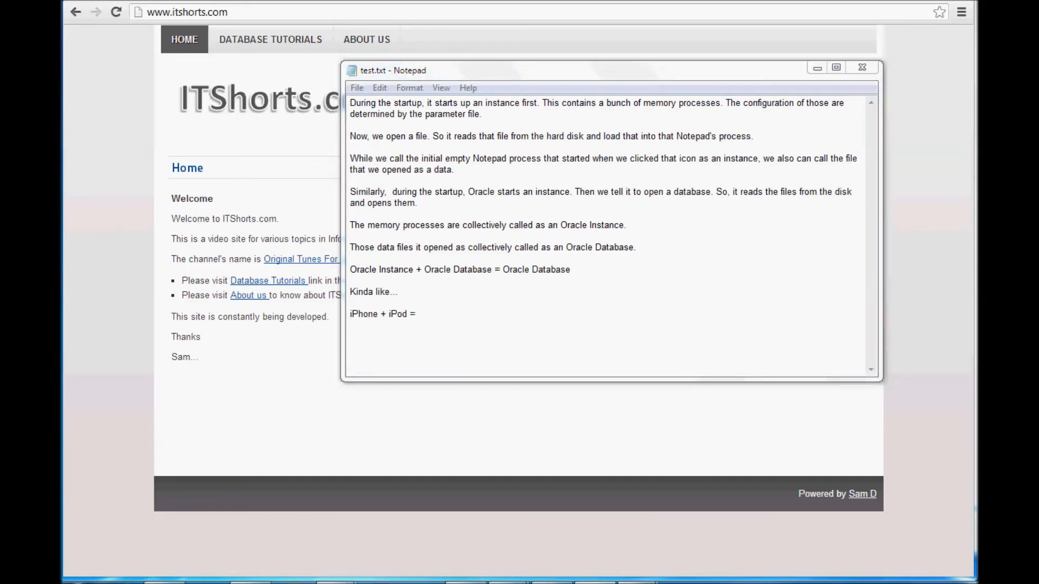
type("iPhone")
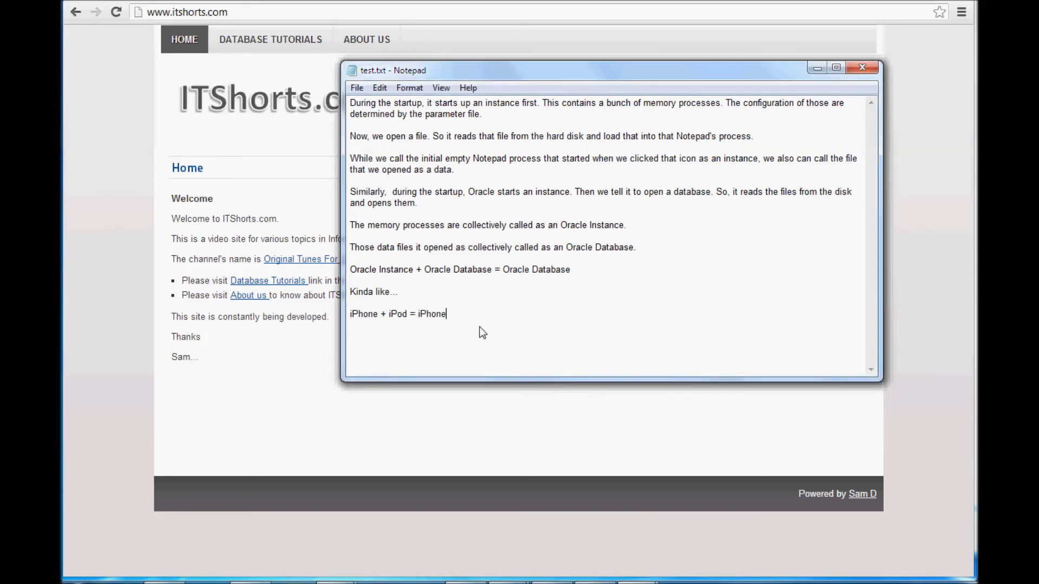
mouse_move(691, 351)
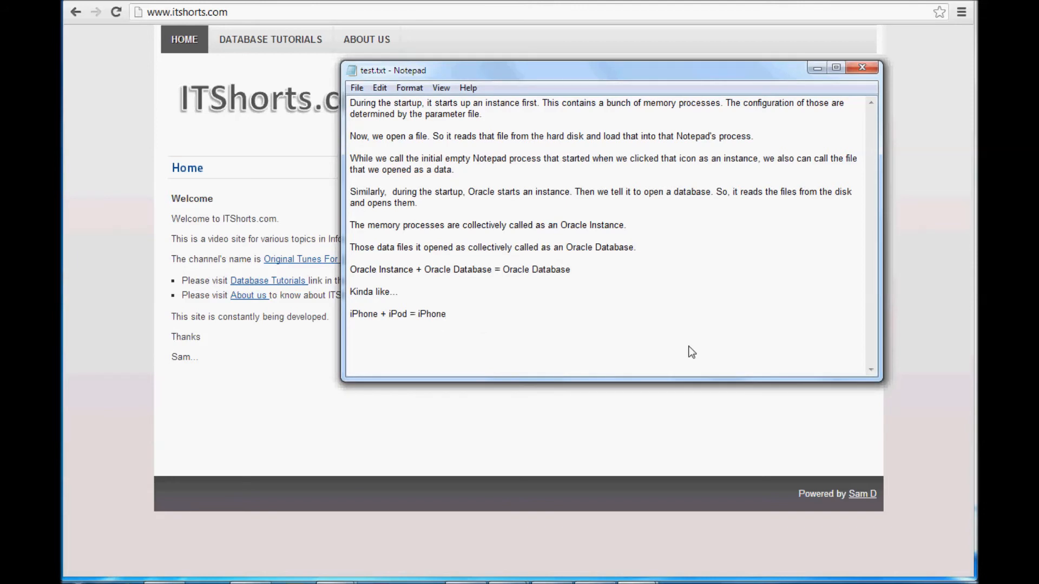
mouse_move(578, 315)
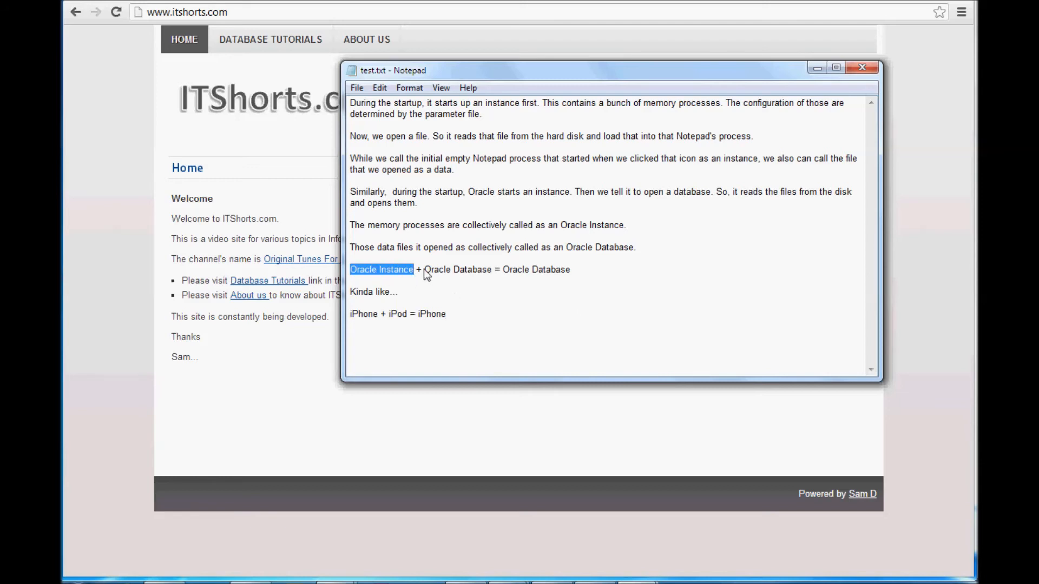
Step: Highlight 'Oracle Database' and 'Oracle Instance' in the equation line
double_click(456, 270)
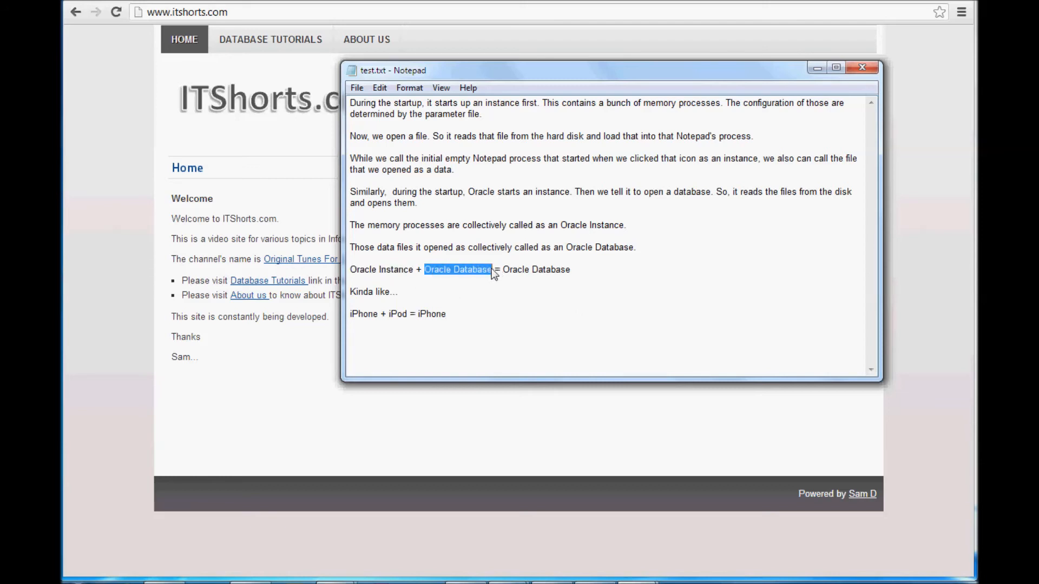
mouse_move(508, 300)
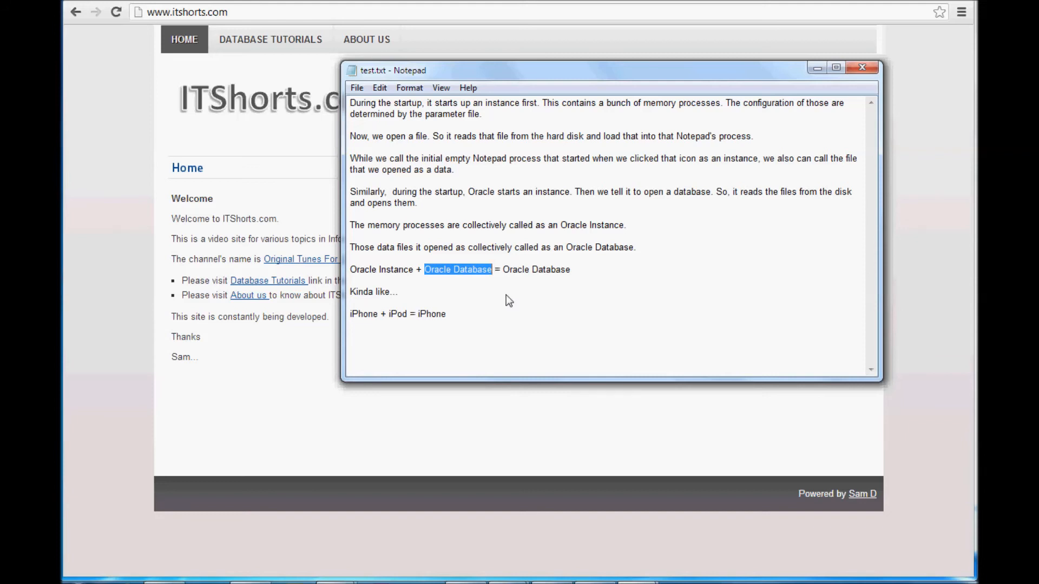
mouse_move(522, 301)
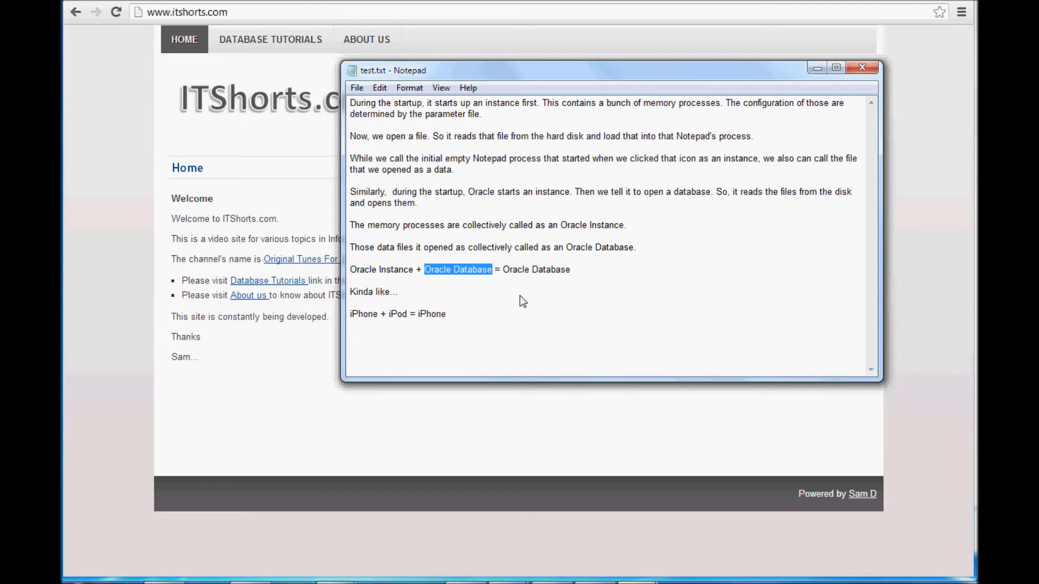
mouse_move(503, 290)
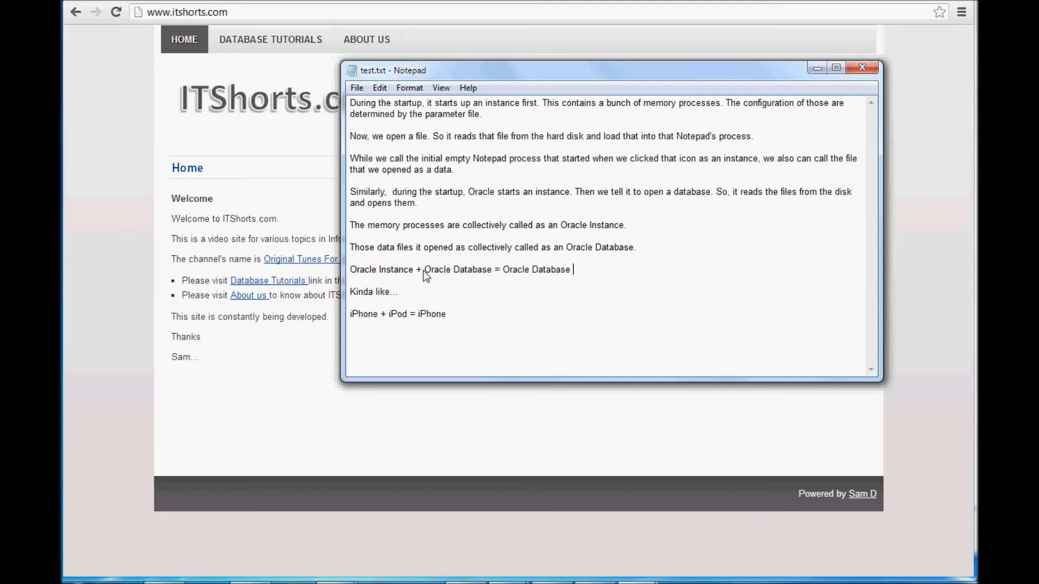
double_click(457, 270)
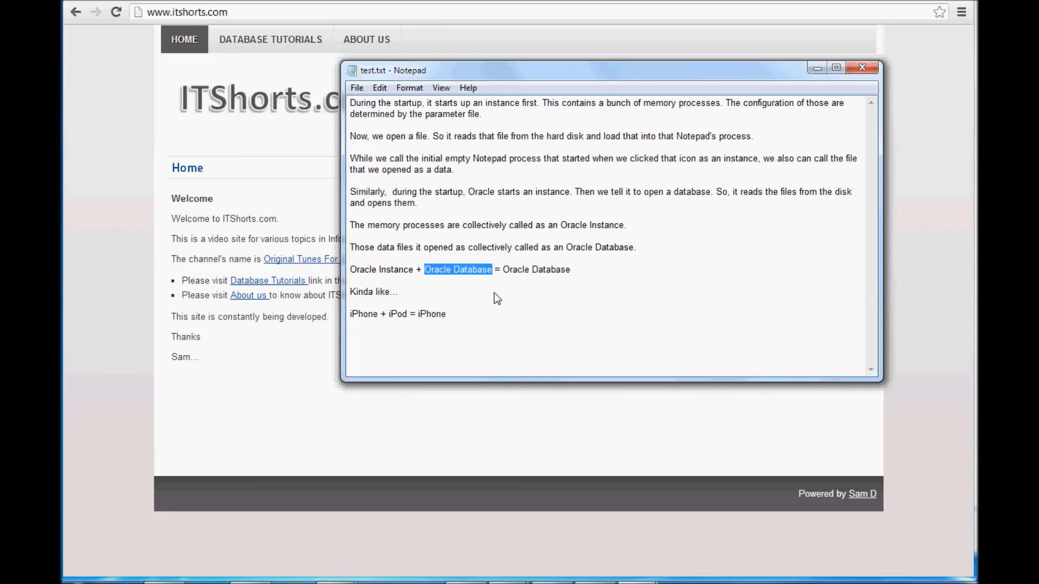
double_click(381, 269)
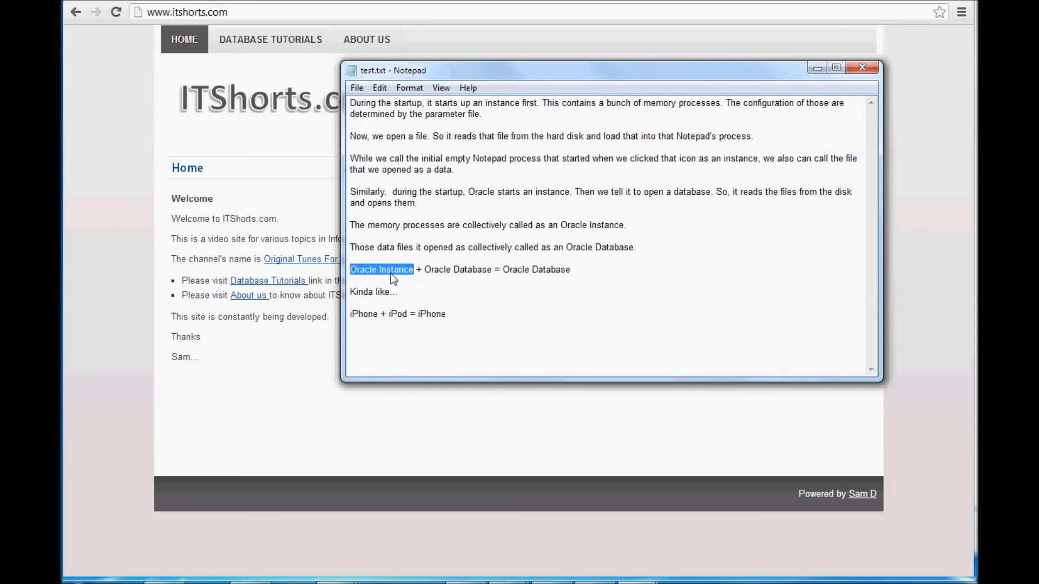
mouse_move(444, 293)
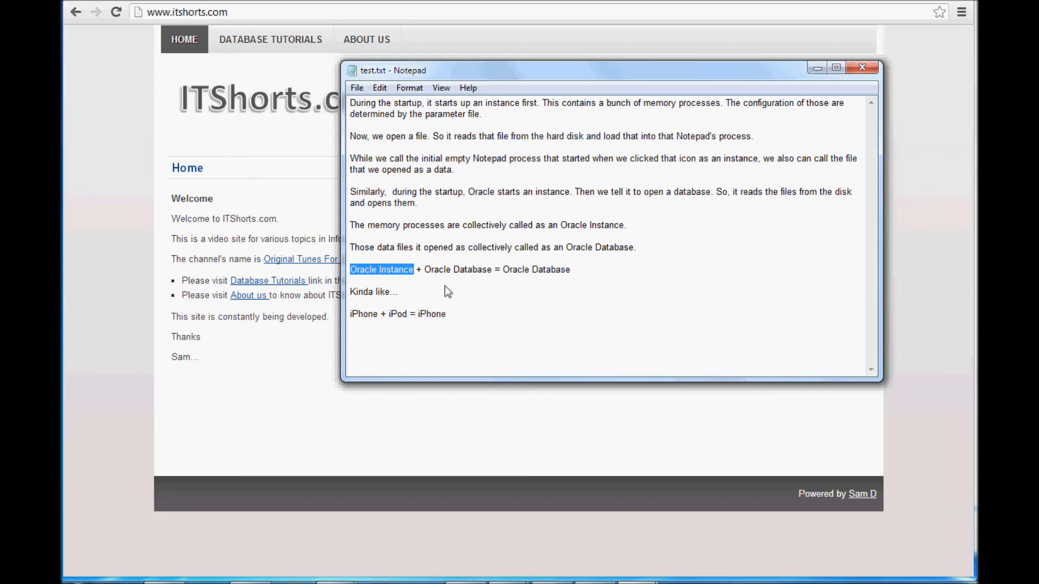
mouse_move(387, 323)
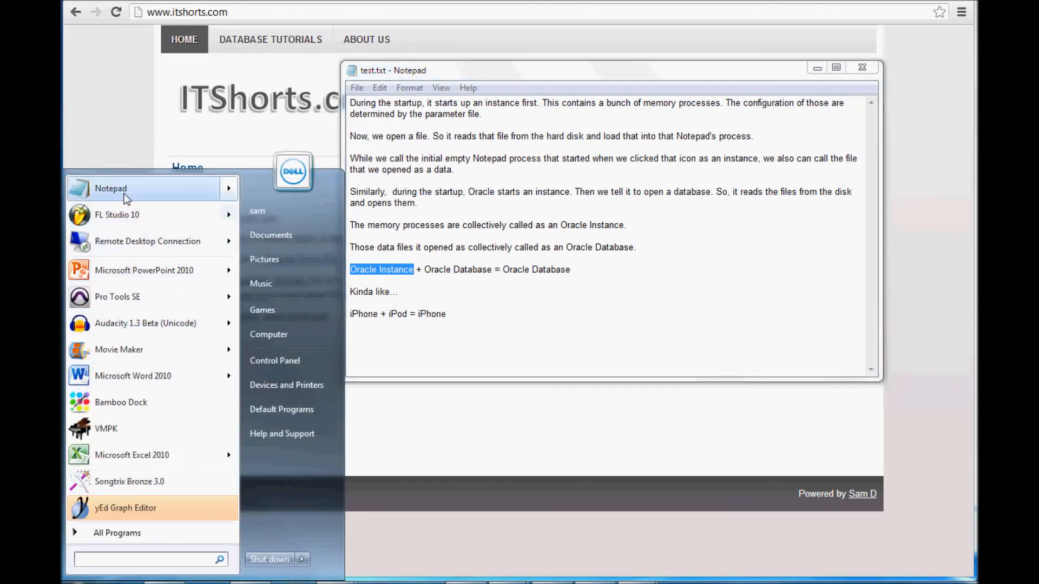
Step: Launch a second Notepad with the original test.txt, then bring the edited window forward
left_click(110, 189)
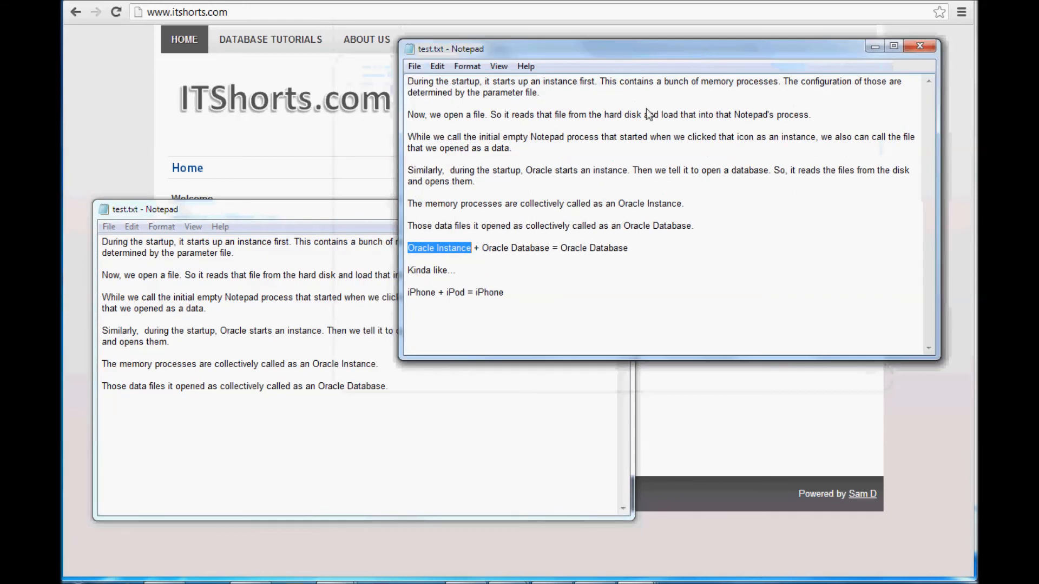
mouse_move(456, 104)
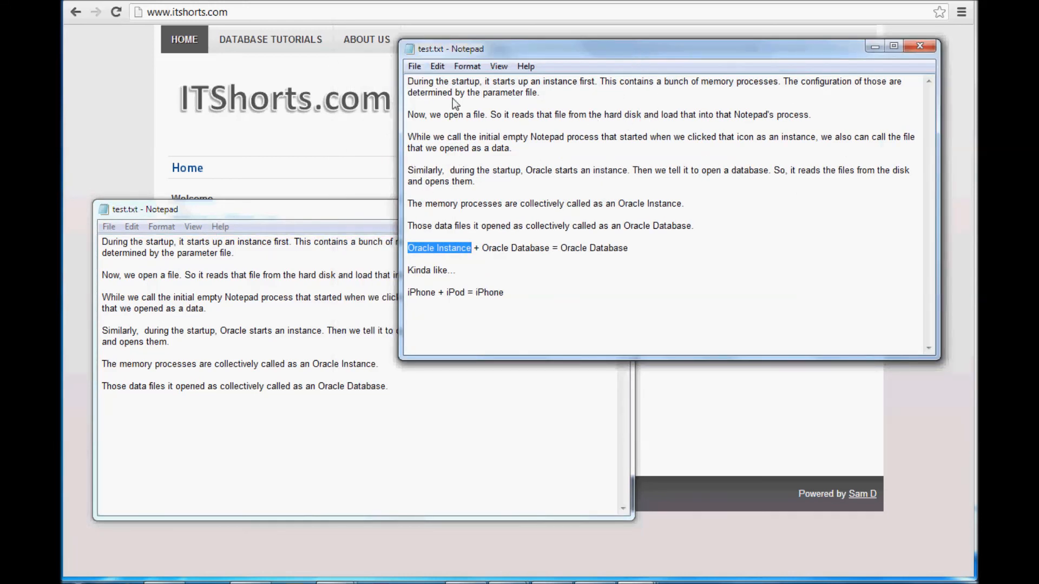
mouse_move(633, 305)
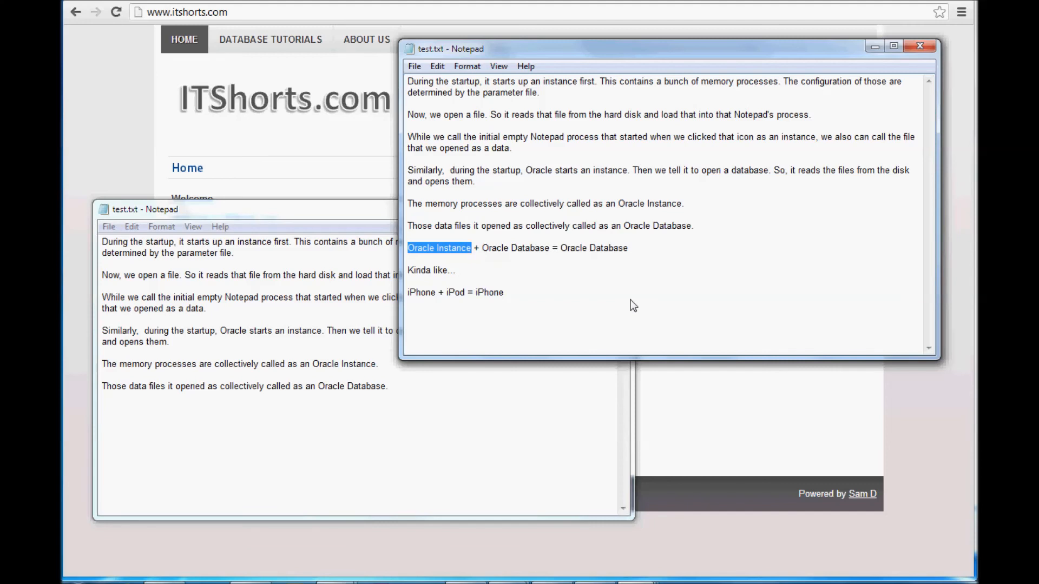
mouse_move(261, 443)
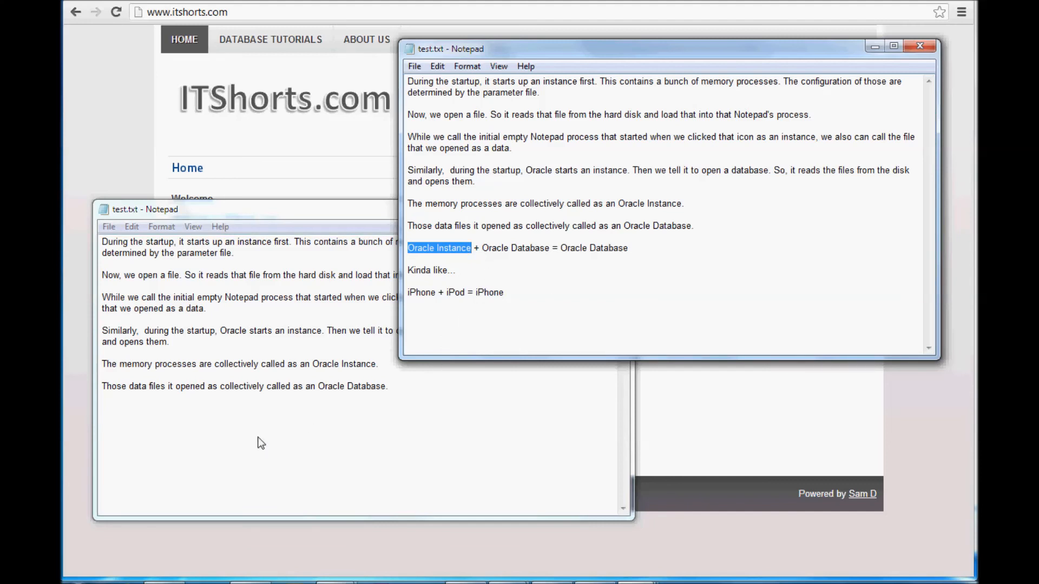
mouse_move(414, 325)
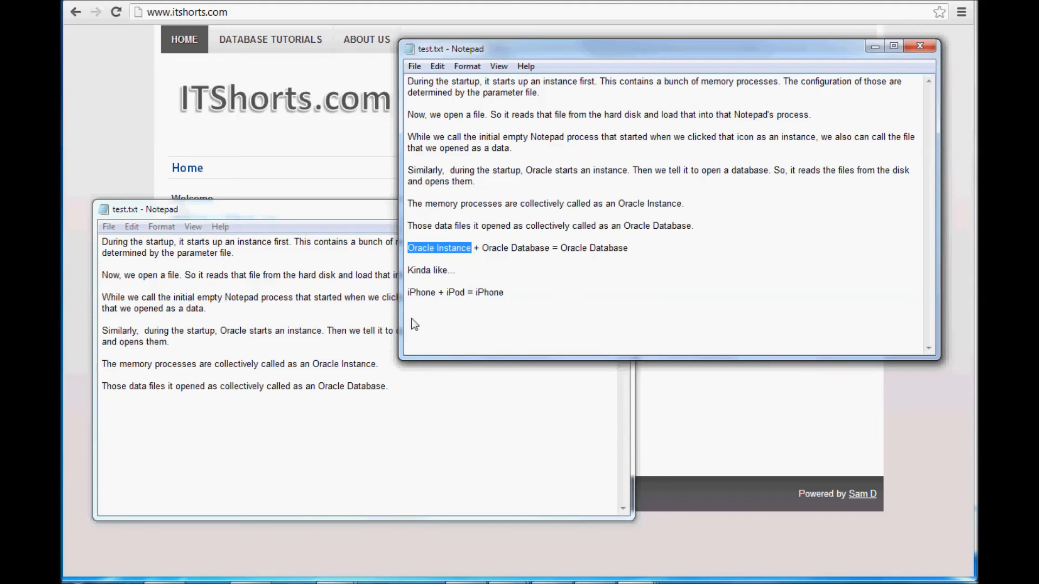
mouse_move(619, 245)
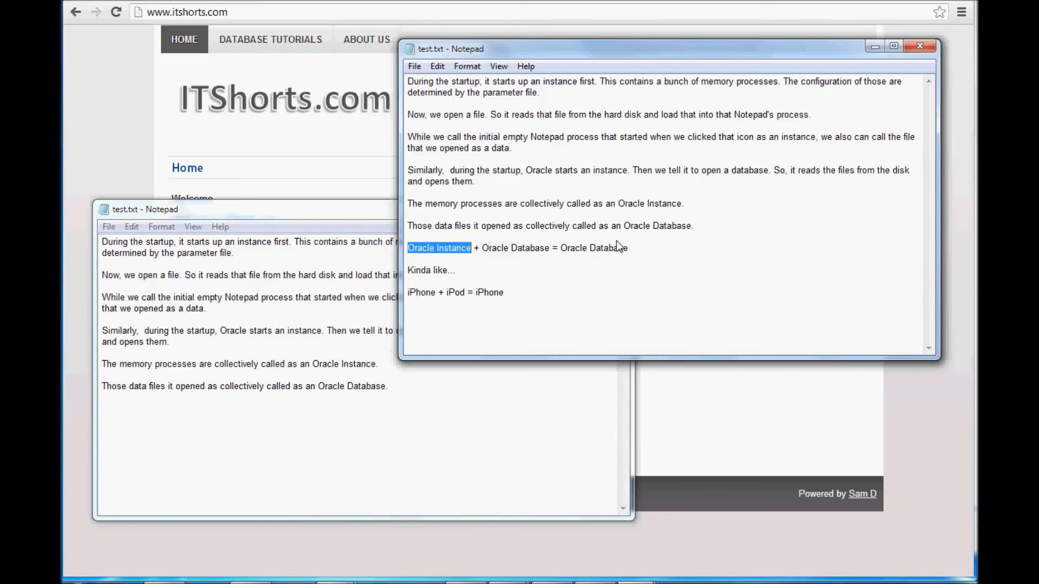
mouse_move(640, 113)
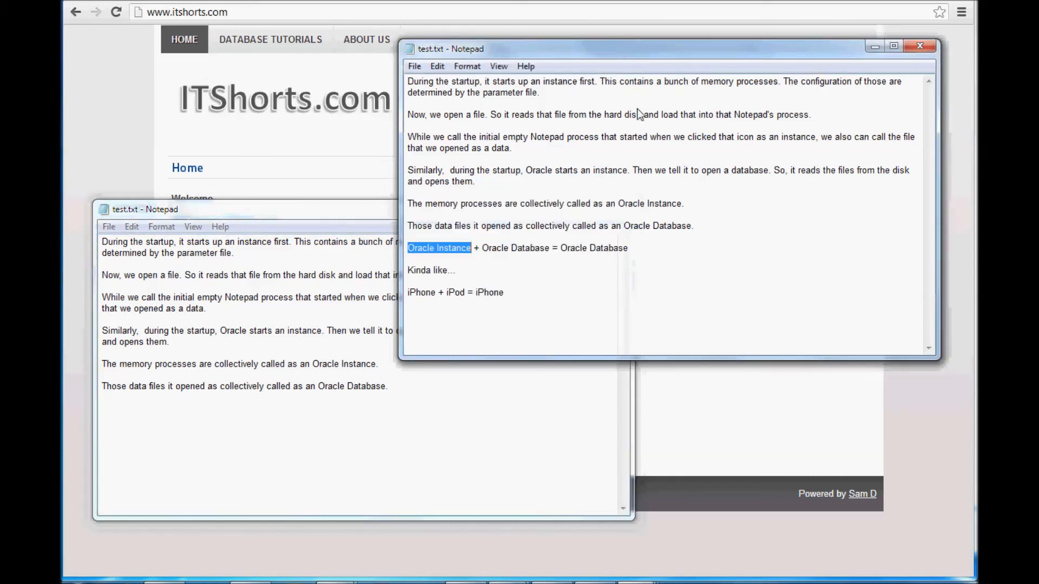
mouse_move(396, 393)
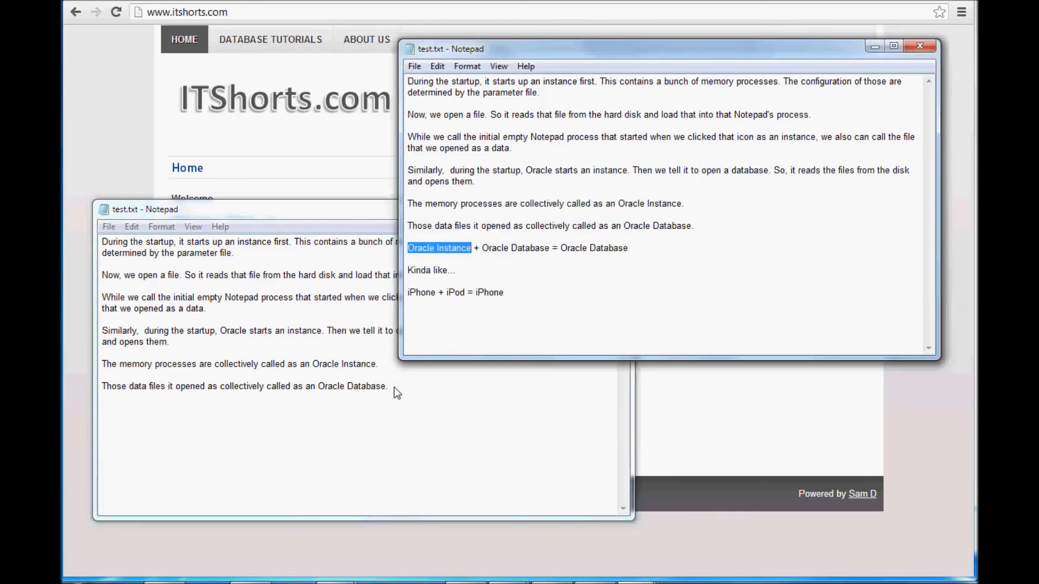
mouse_move(552, 290)
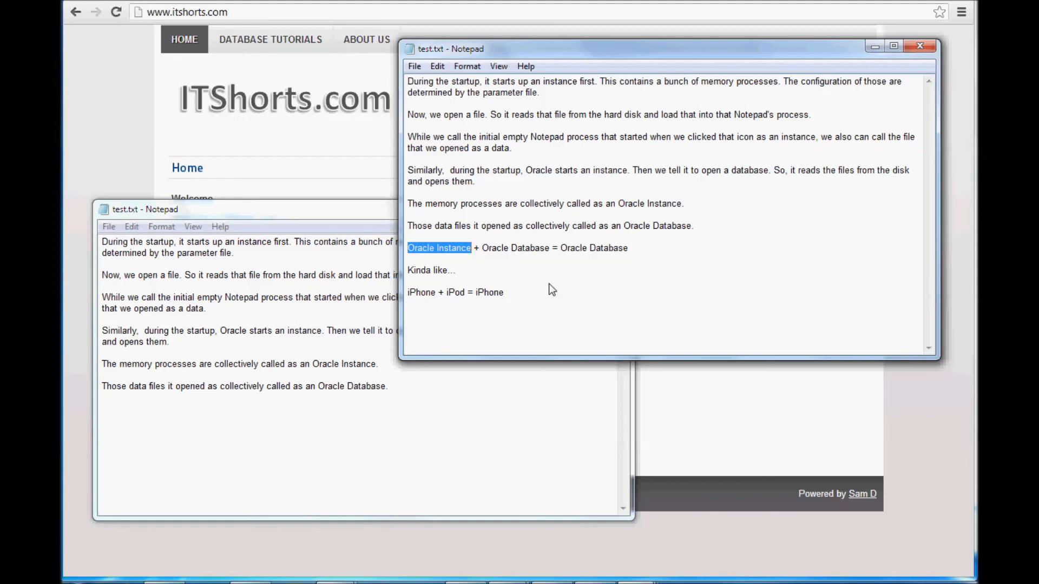
mouse_move(559, 302)
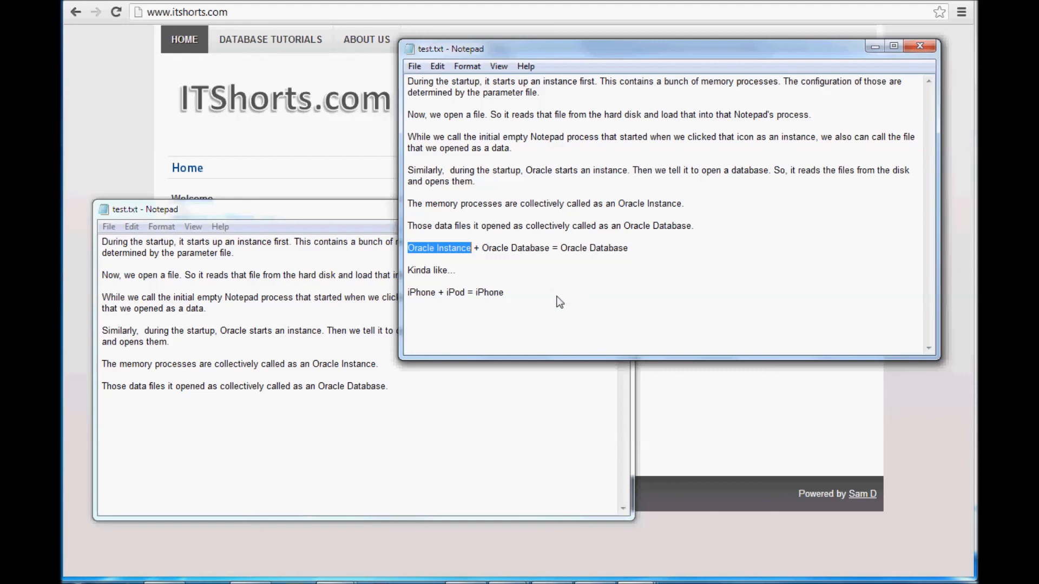
mouse_move(294, 216)
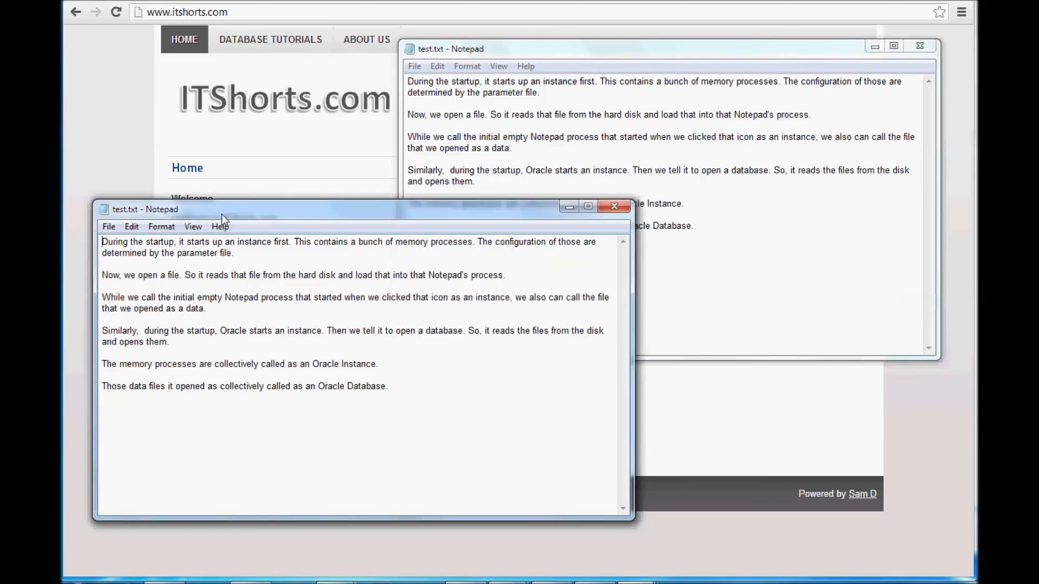
left_click(624, 49)
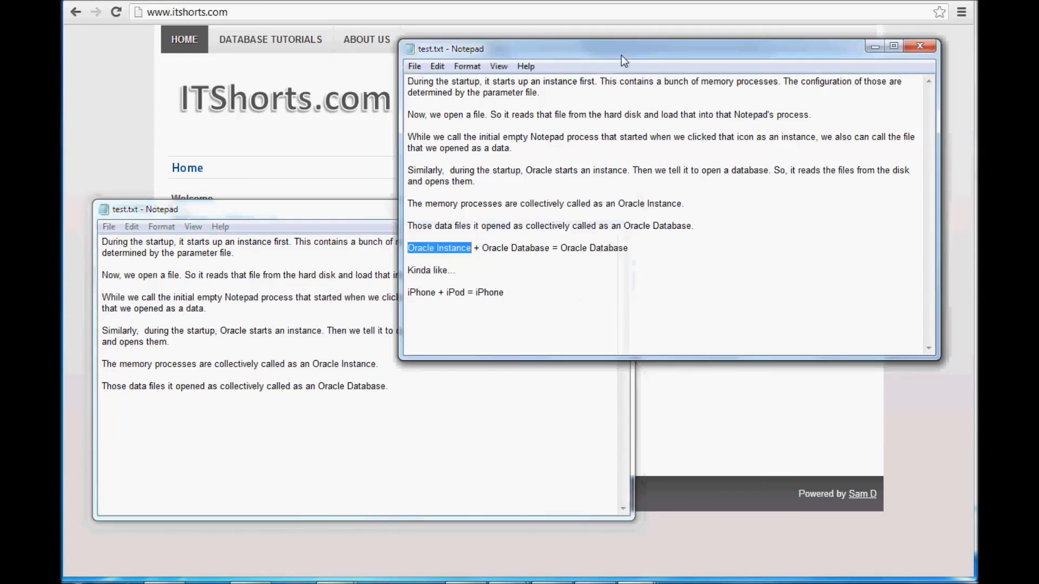
mouse_move(671, 252)
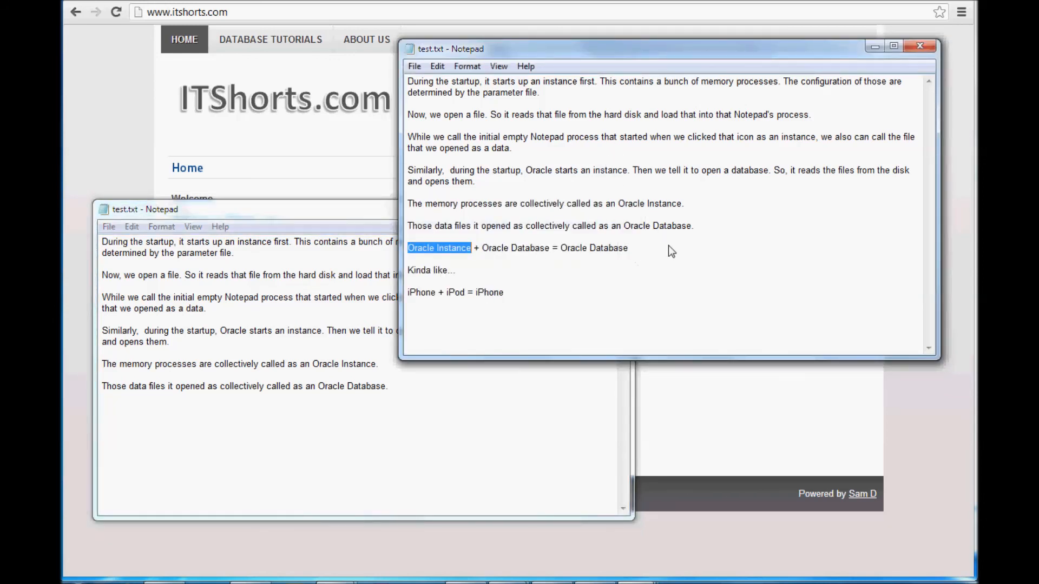
mouse_move(674, 250)
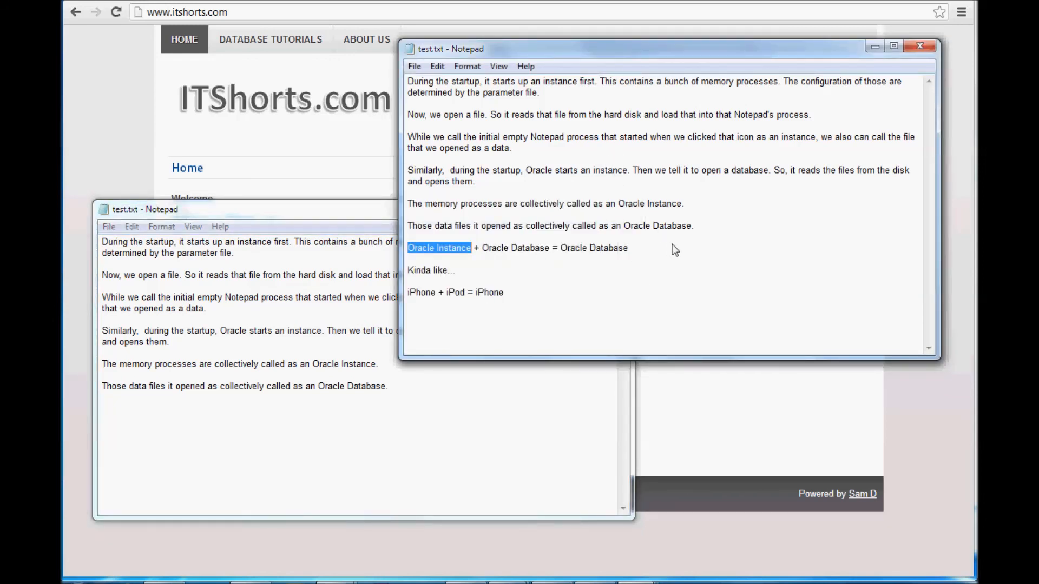